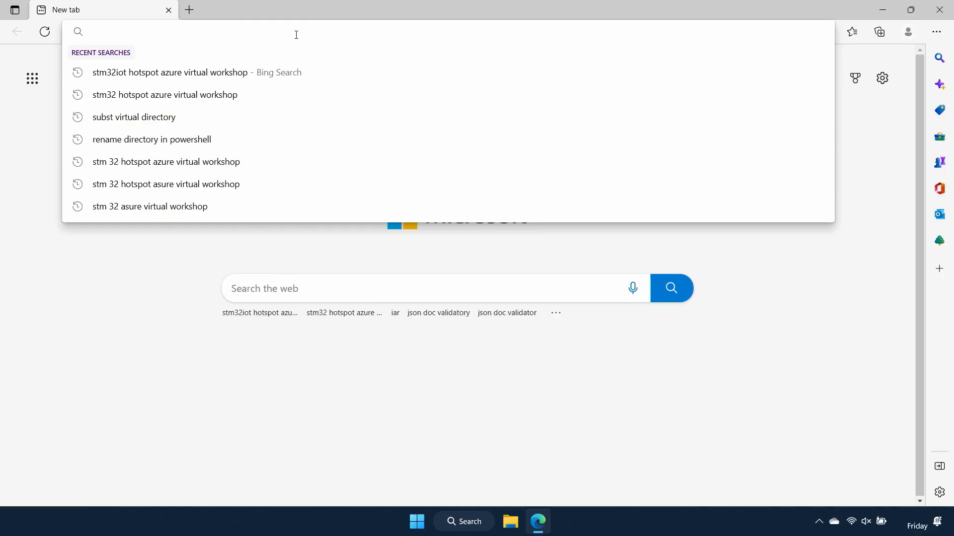
Open the STM32U5_Azure_Virtual_Workshop GitHub repository from the recent workshop search.
click(171, 71)
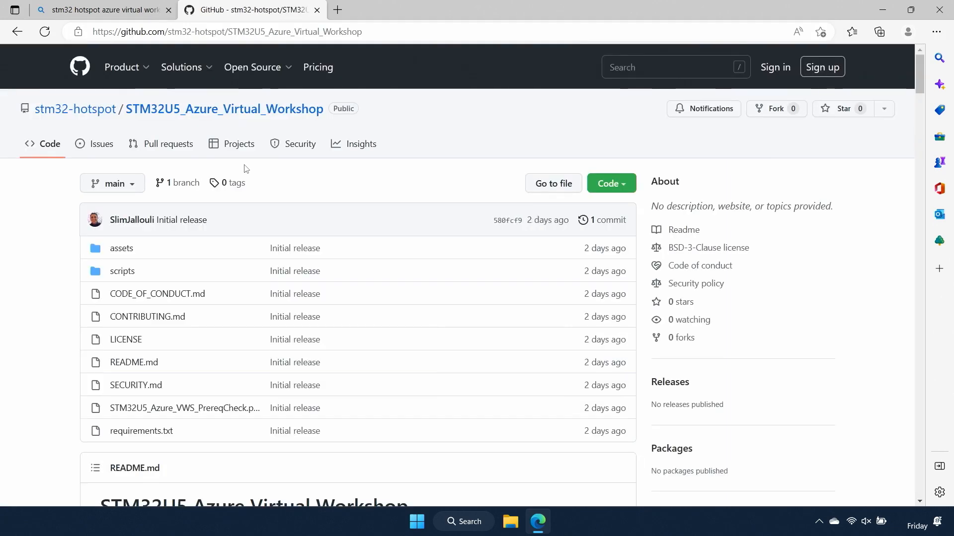
Scroll the README down to section 7, Prepare your system.
scroll(down, 3)
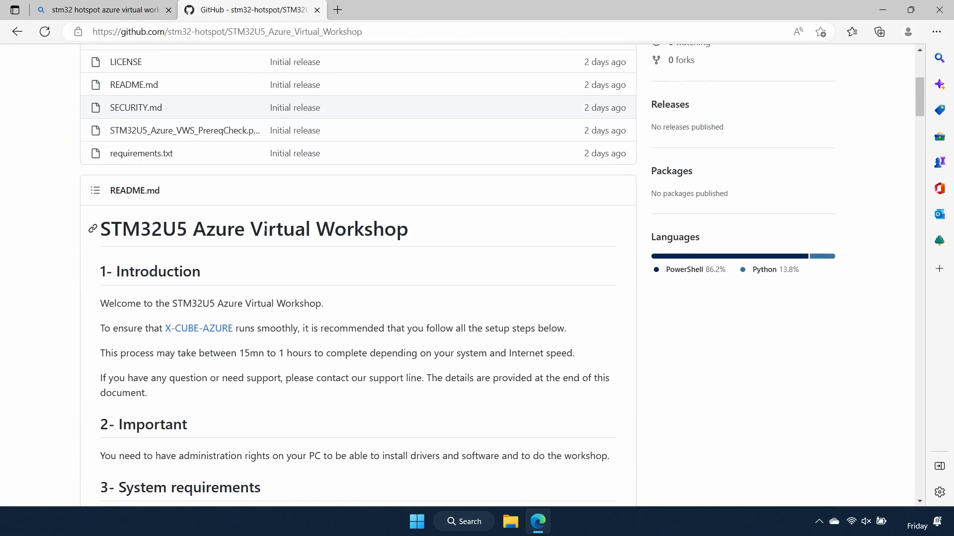
scroll(down, 3)
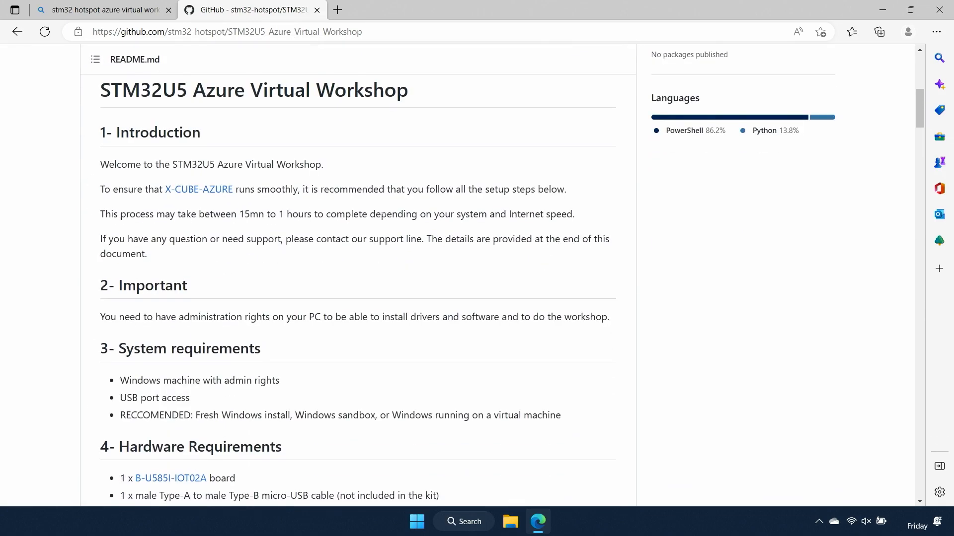
scroll(down, 3)
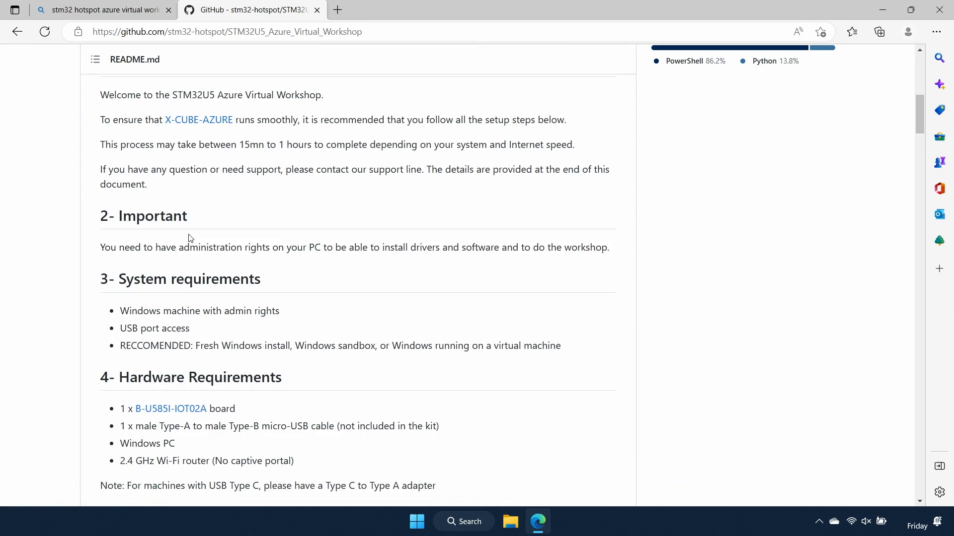
scroll(down, 3)
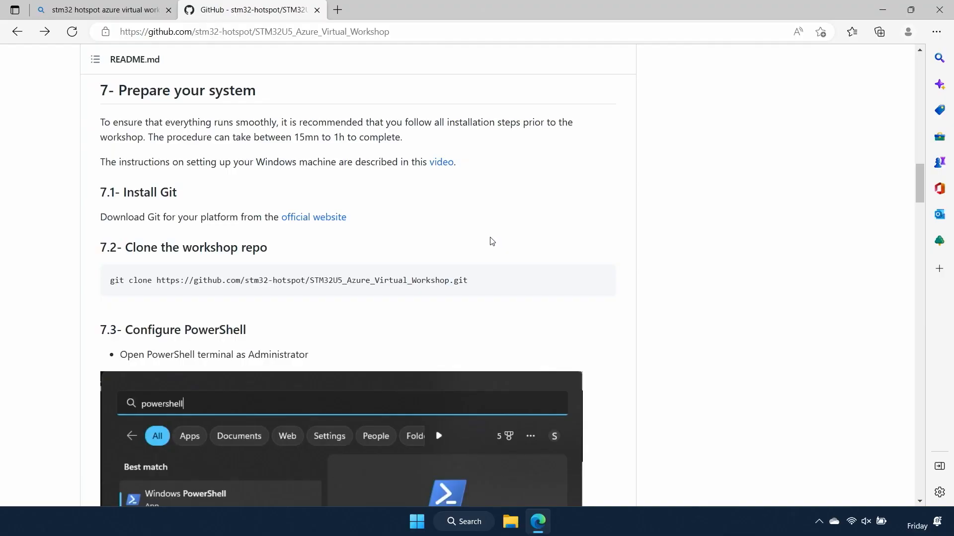
Download the Git for Windows installer and launch it with administrator approval.
click(313, 217)
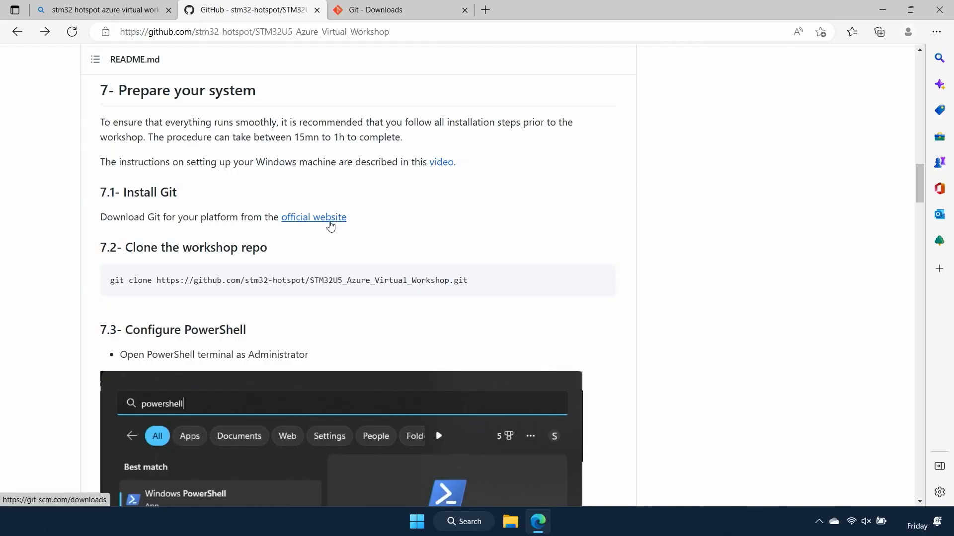
click(399, 10)
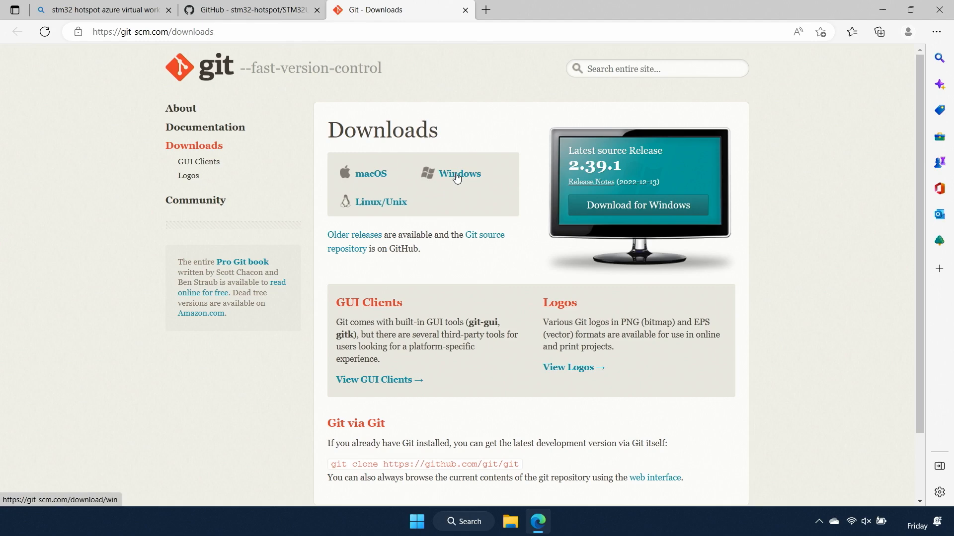
click(458, 173)
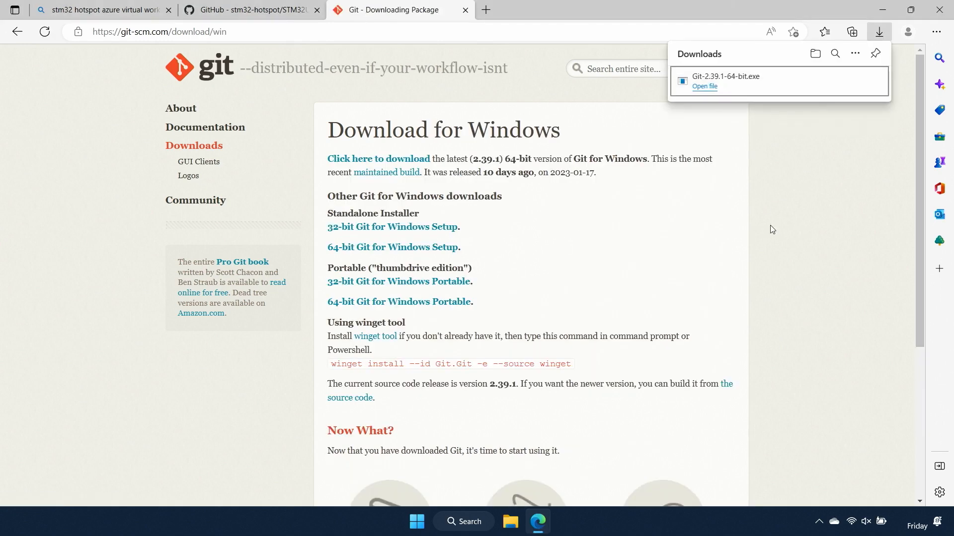
click(704, 86)
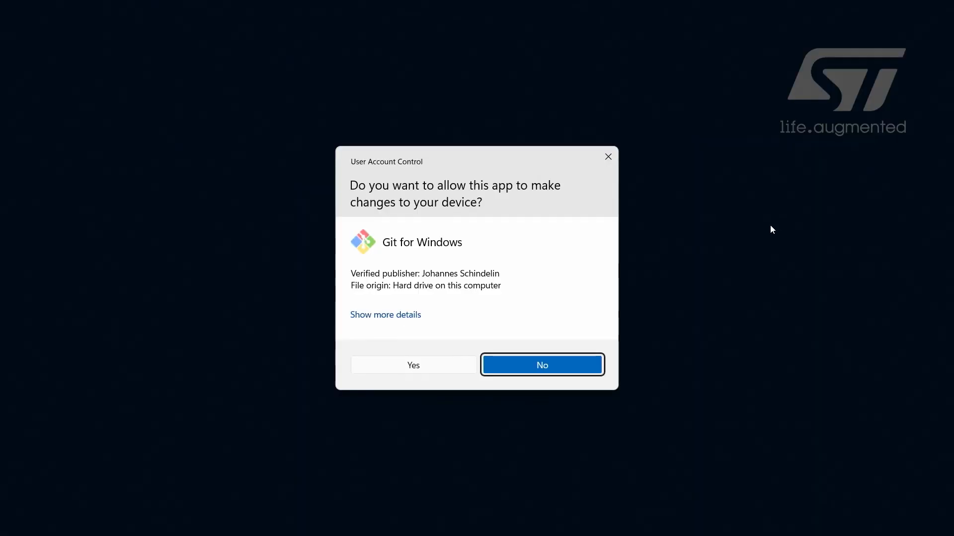
click(541, 365)
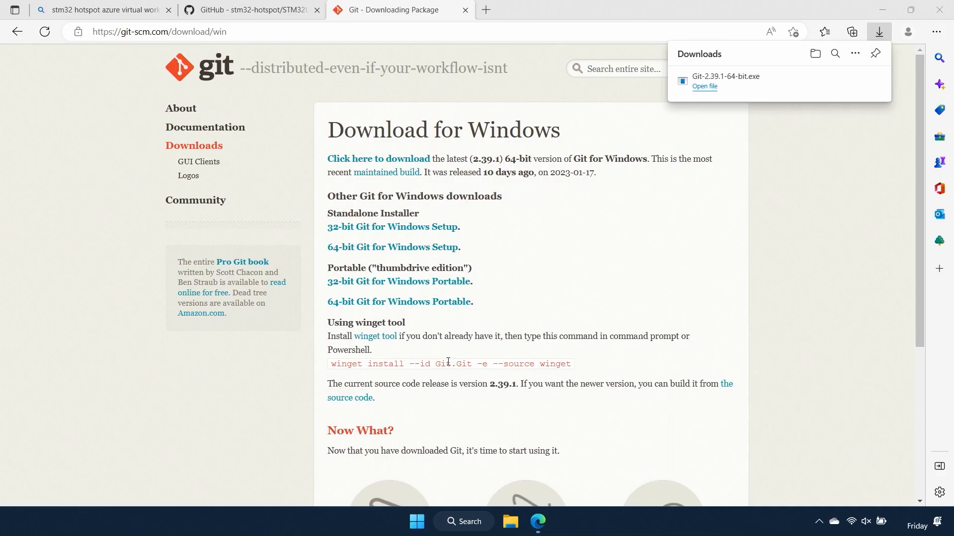
click(704, 87)
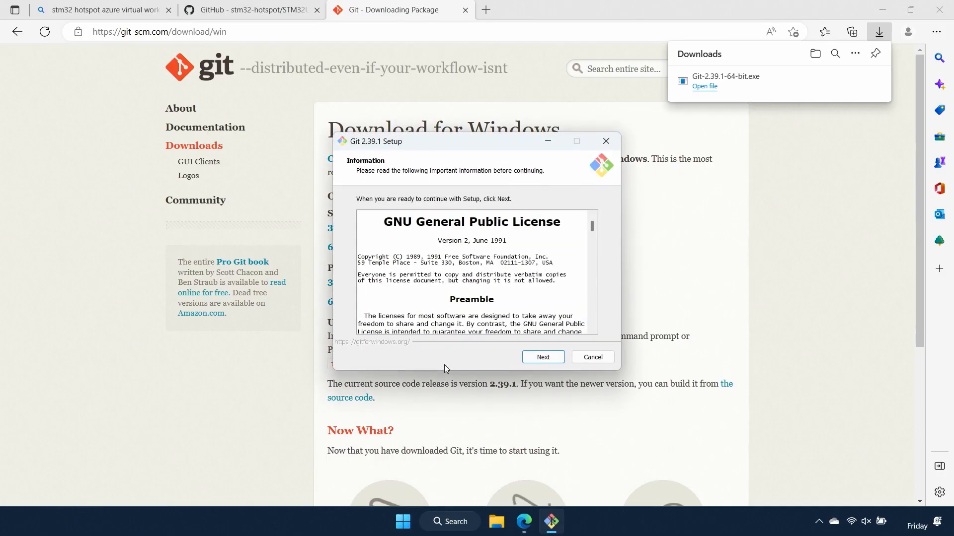
Accept license and default folders, adding a Git Bash Windows Terminal profile.
click(542, 357)
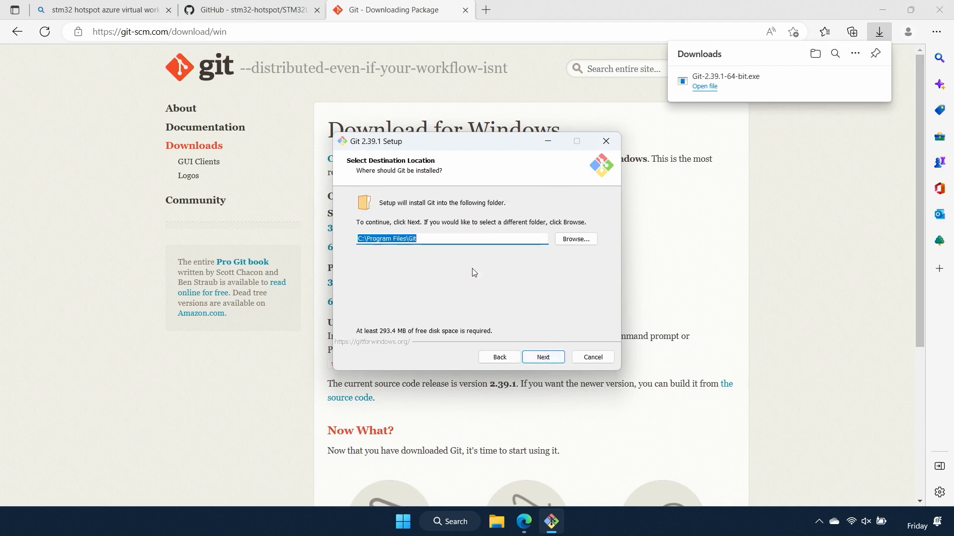
click(542, 357)
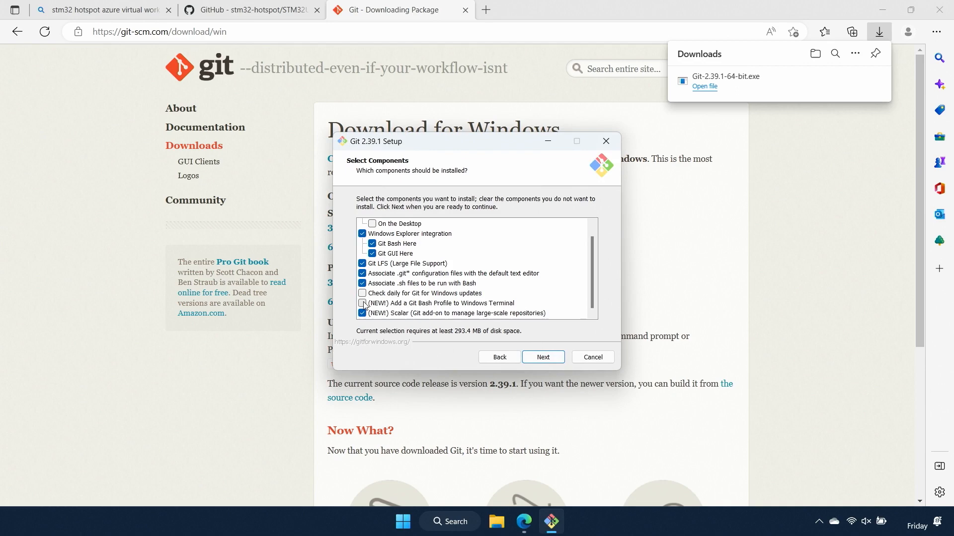
click(362, 304)
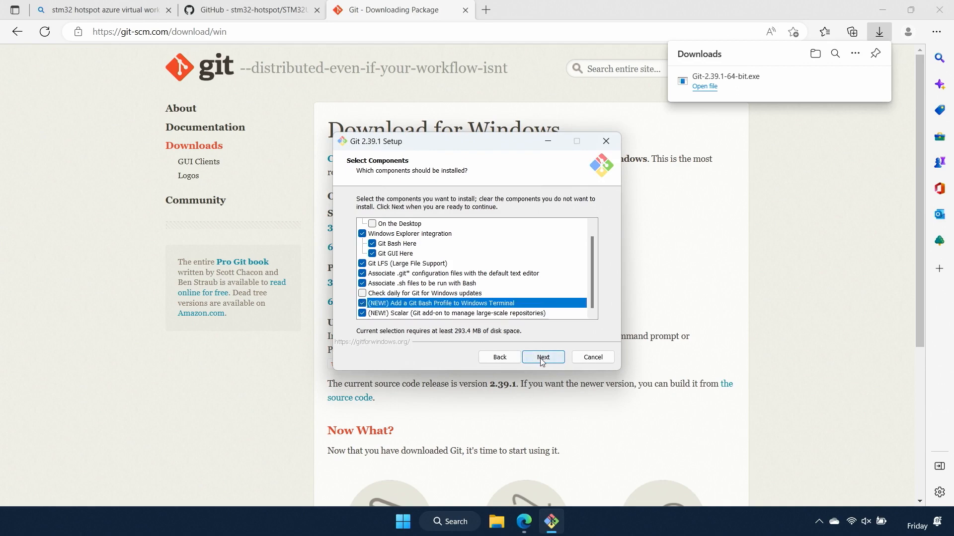
click(542, 357)
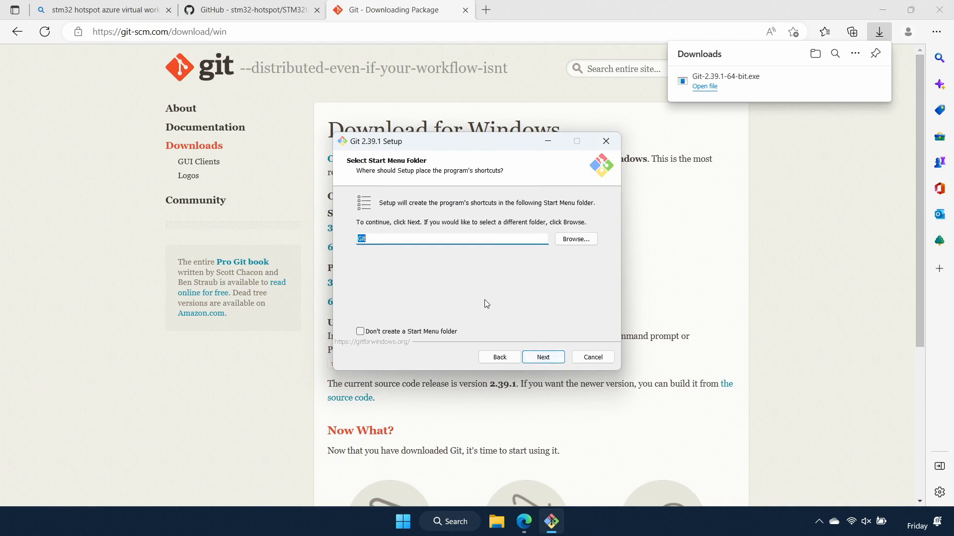
click(542, 358)
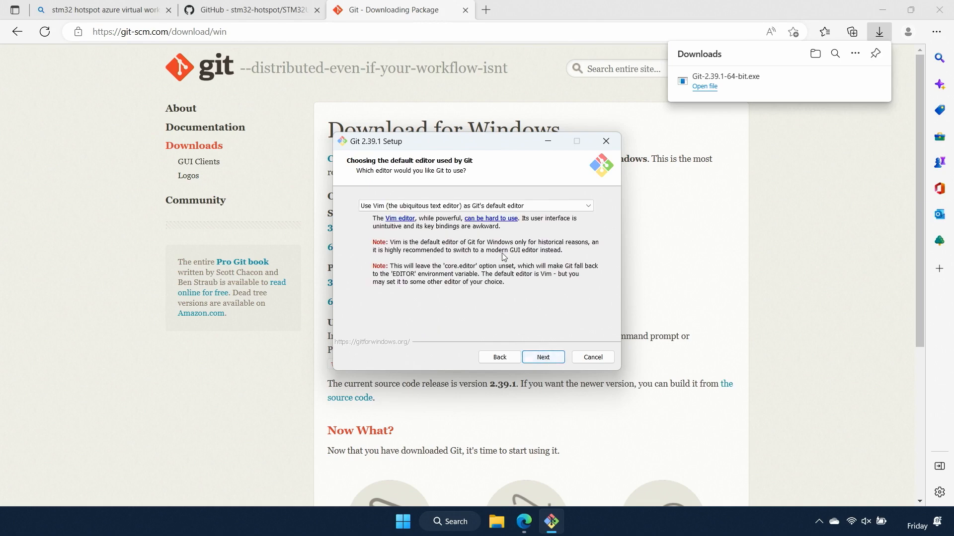
Make VS Code Git's editor and keep default branch, PATH and line-ending options.
click(475, 206)
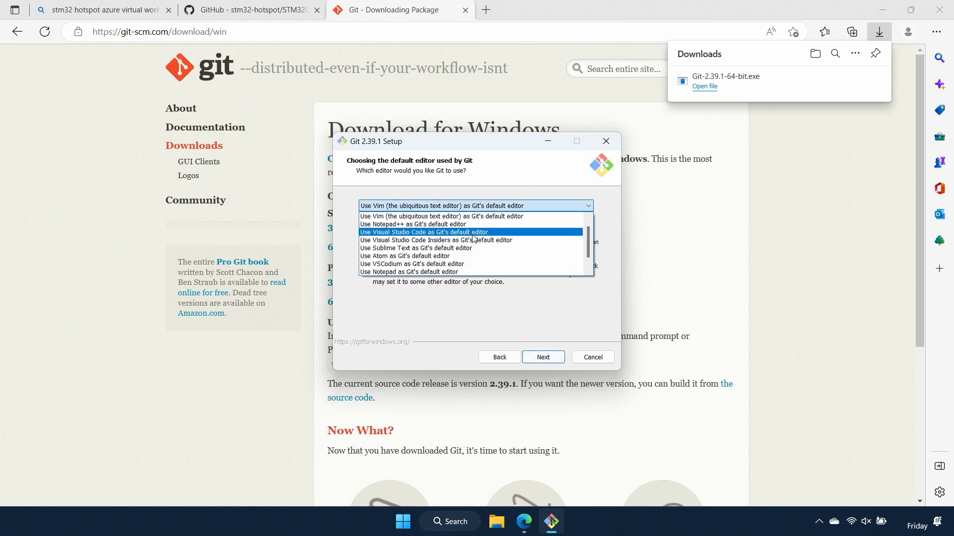
click(542, 357)
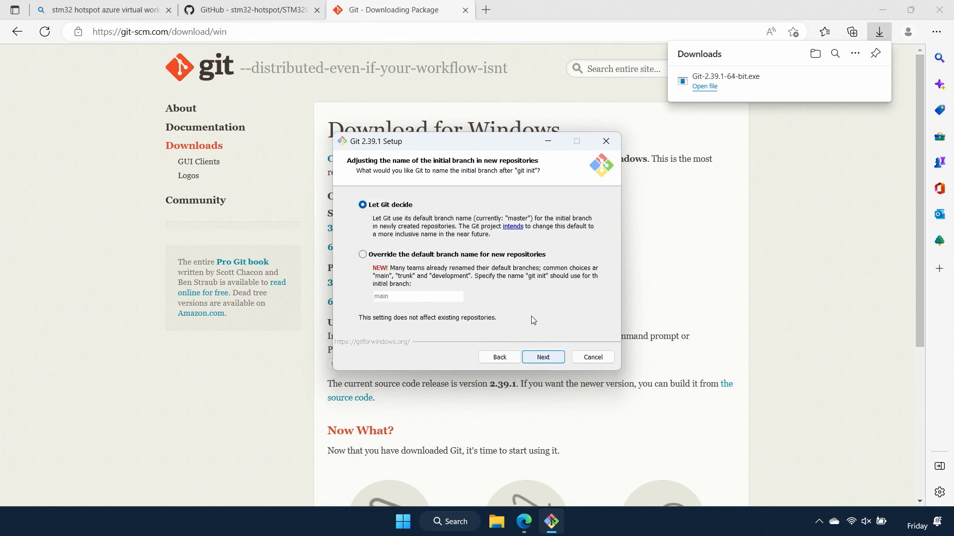
click(542, 357)
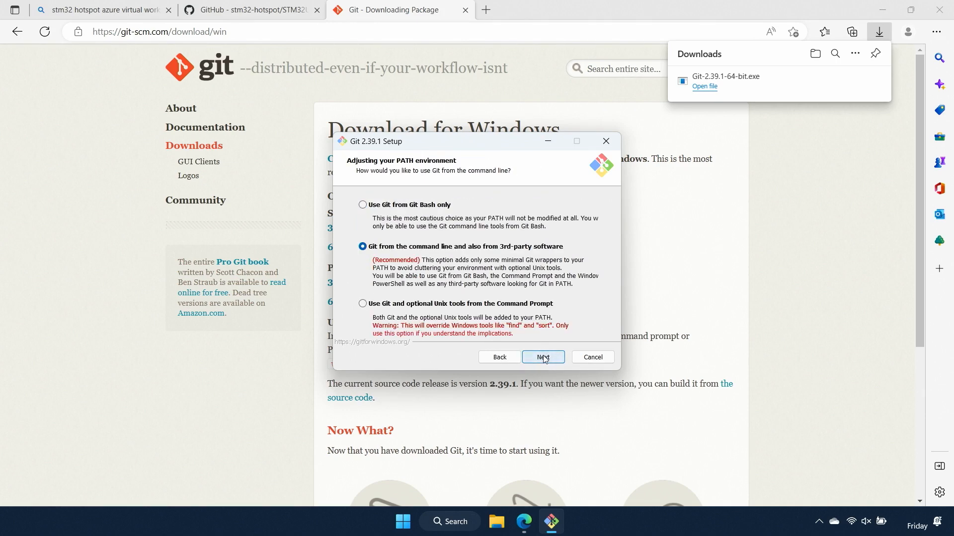
click(542, 357)
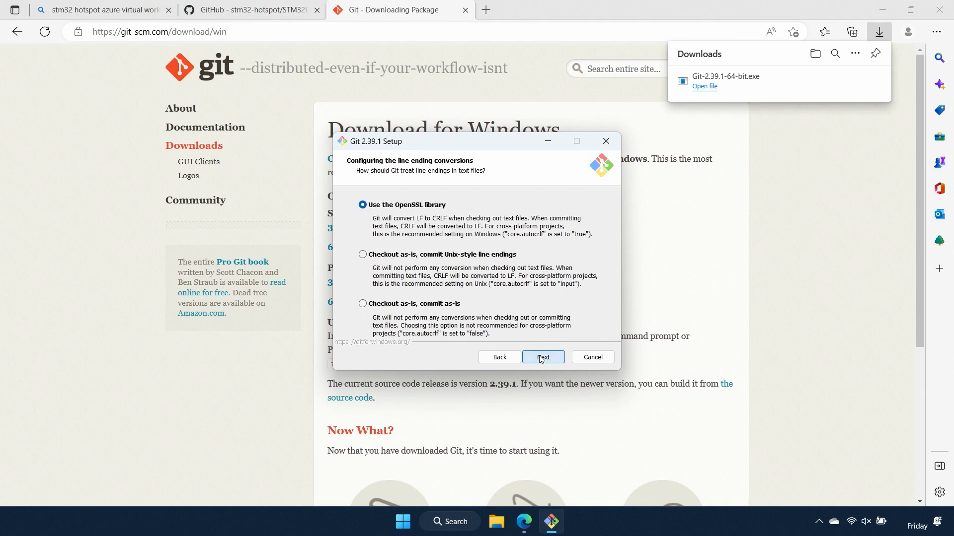
click(541, 357)
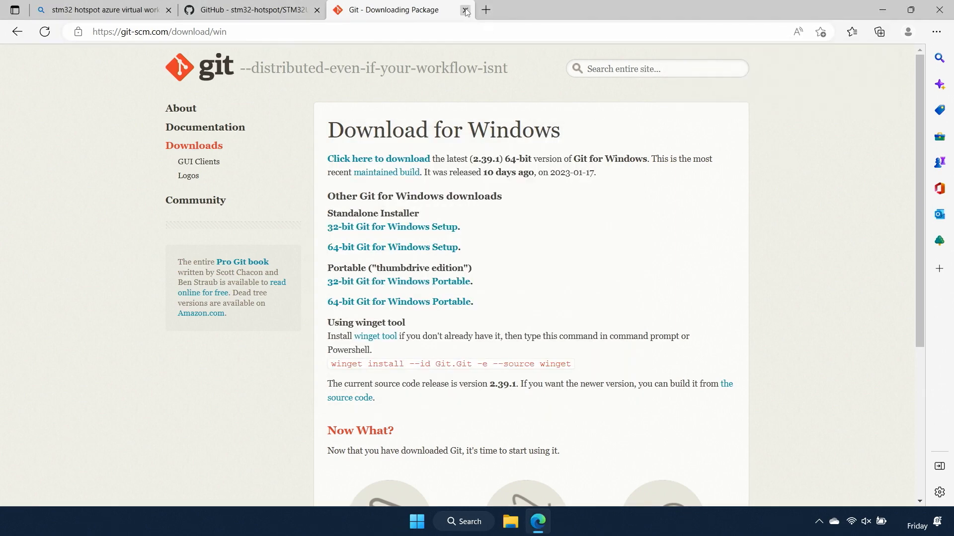
Open PowerShell in Documents, snap it left, and git clone the workshop repository.
click(465, 10)
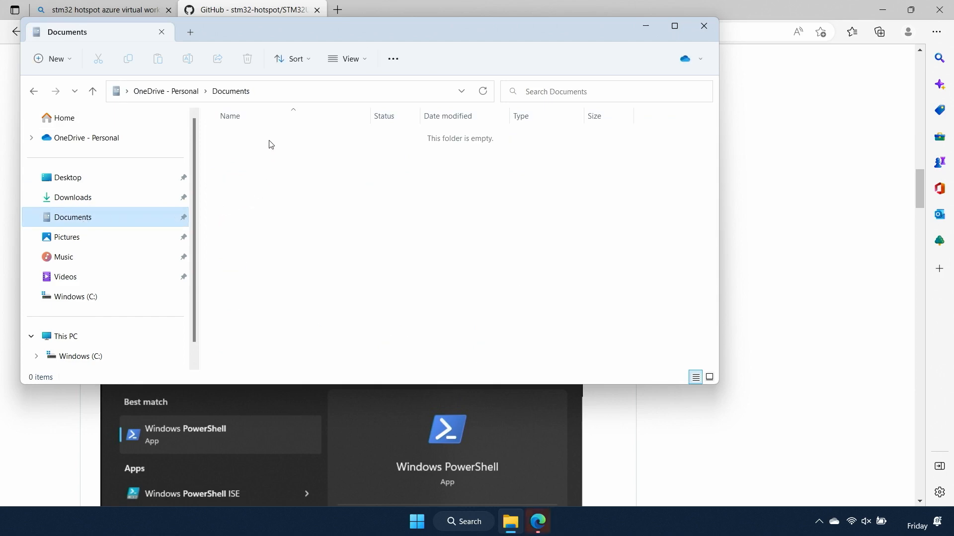
click(274, 92)
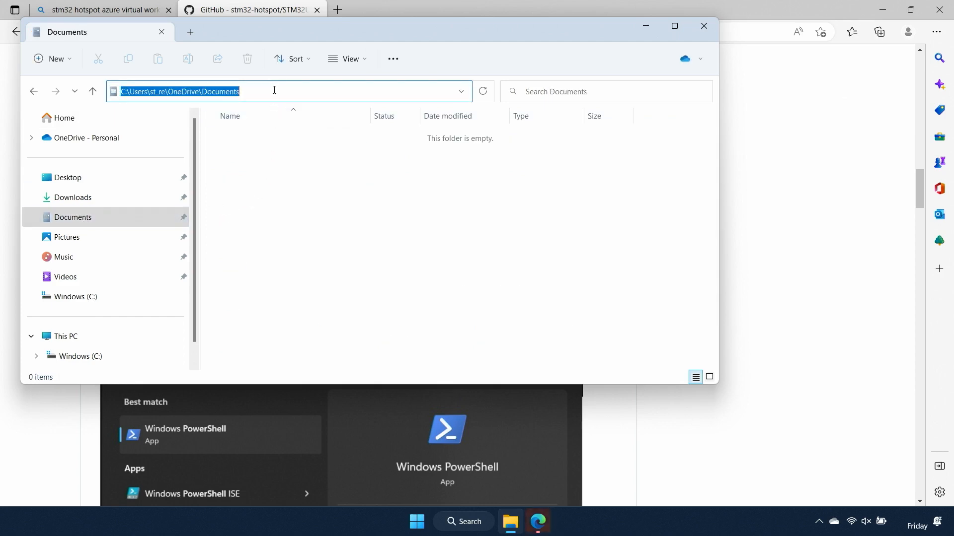
text(powershell)
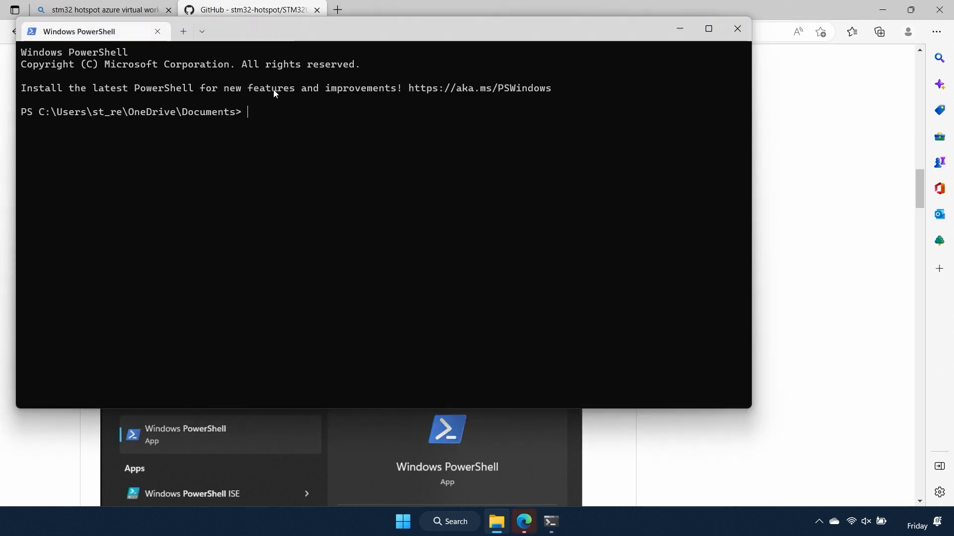
drag(381, 28, 339, 35)
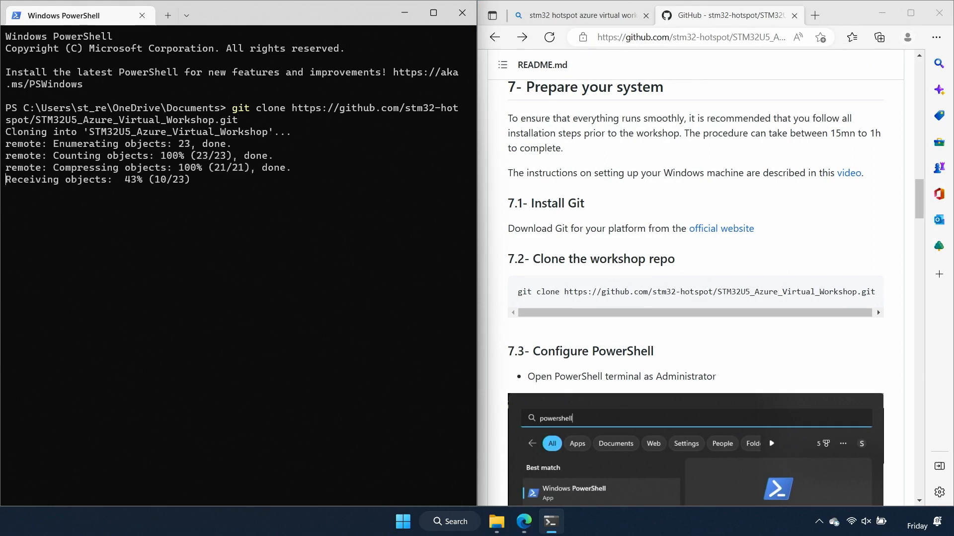
mouse_move(497, 522)
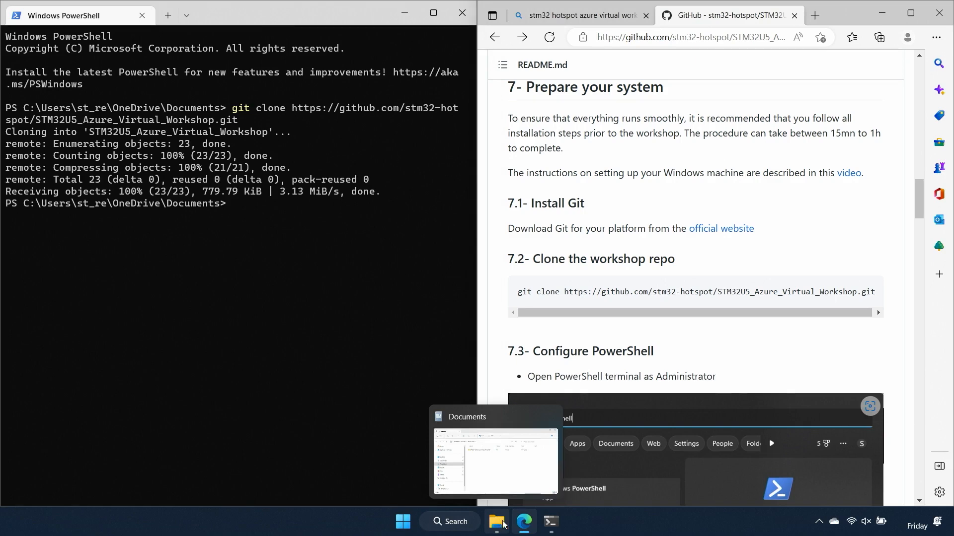
click(494, 459)
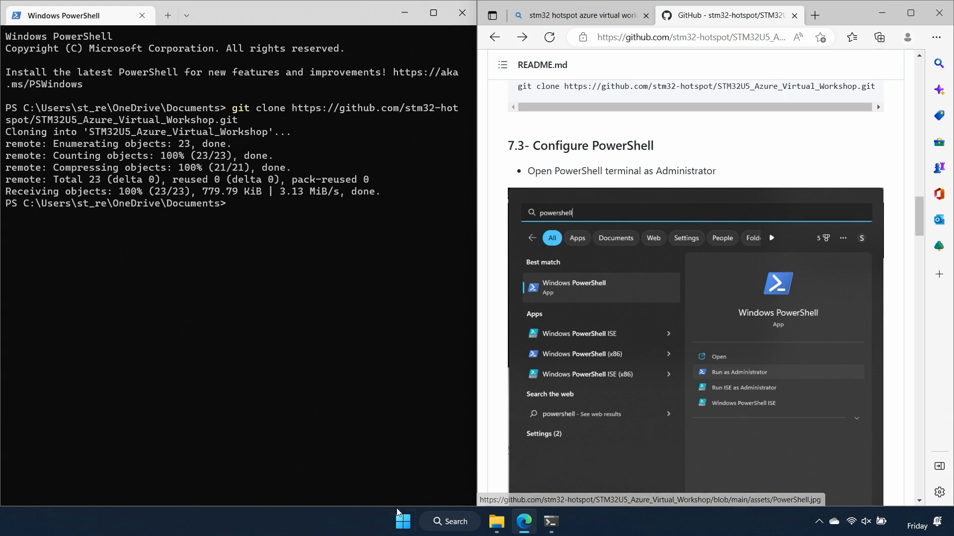
Launch Windows PowerShell as administrator.
click(449, 521)
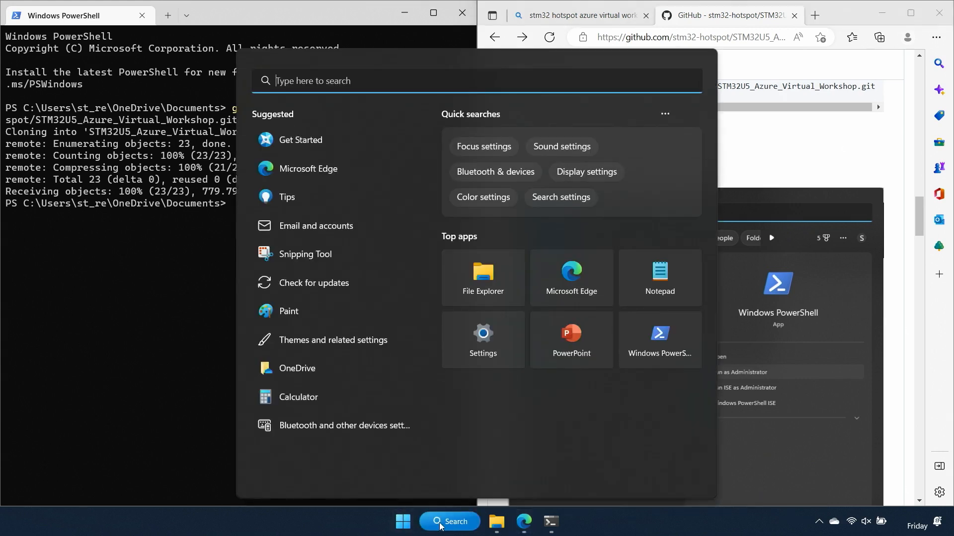
text(powershell)
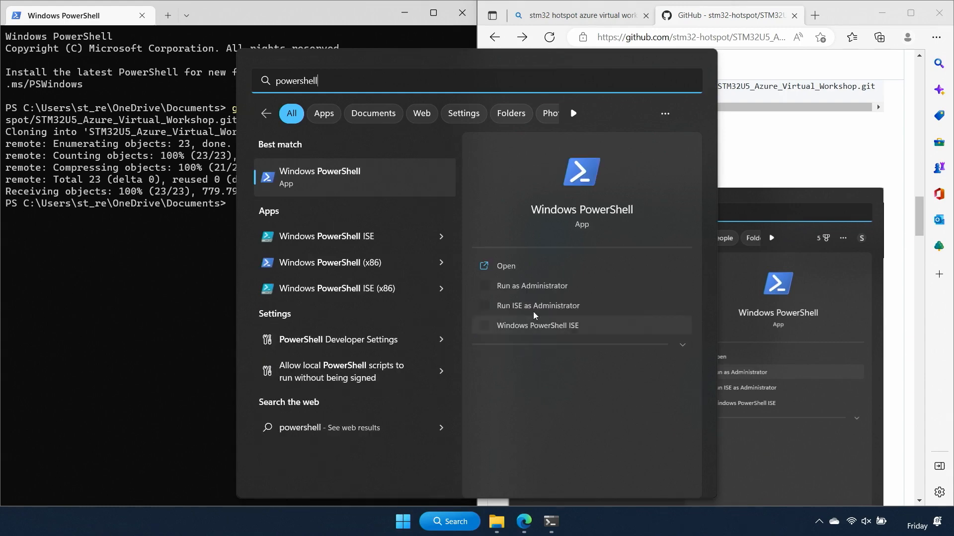
click(531, 286)
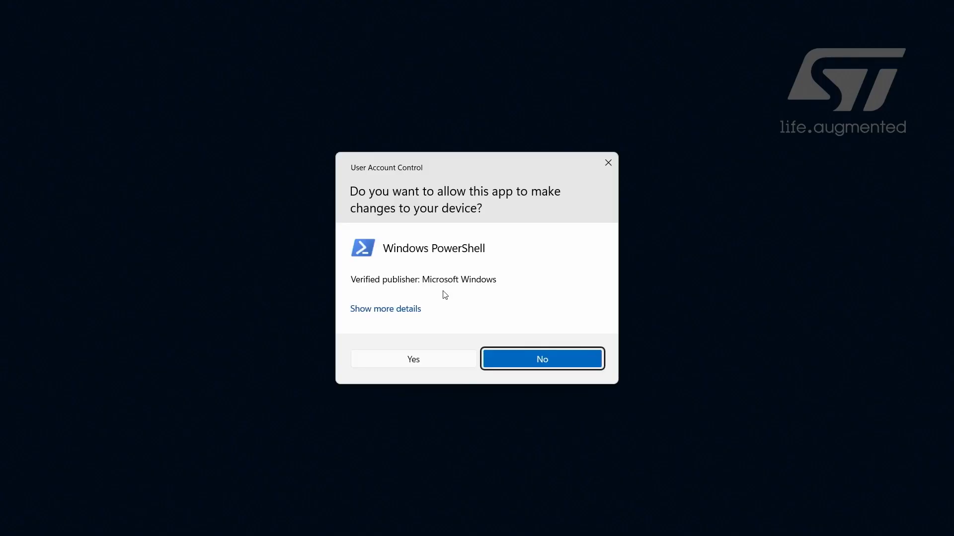
click(412, 359)
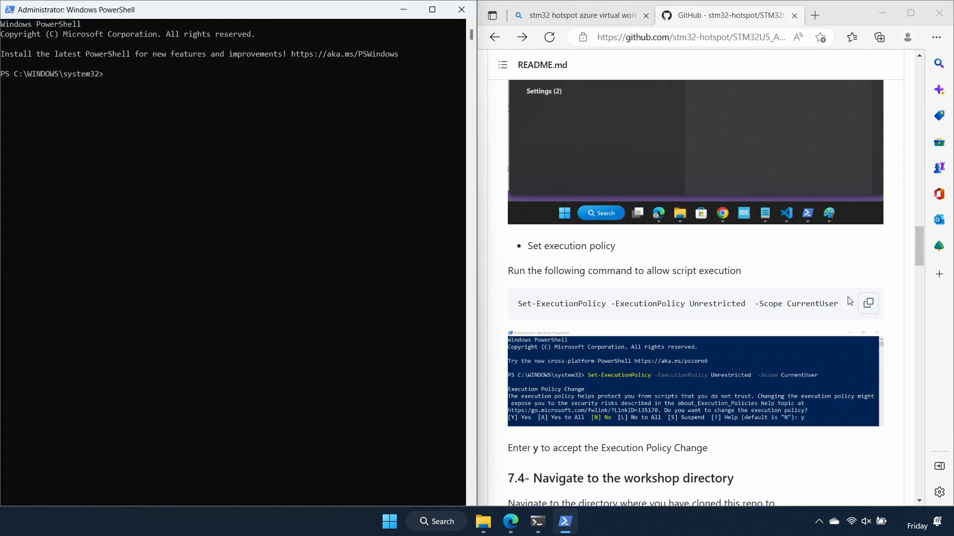
Set the execution policy to Unrestricted for CurrentUser and confirm with y.
click(868, 304)
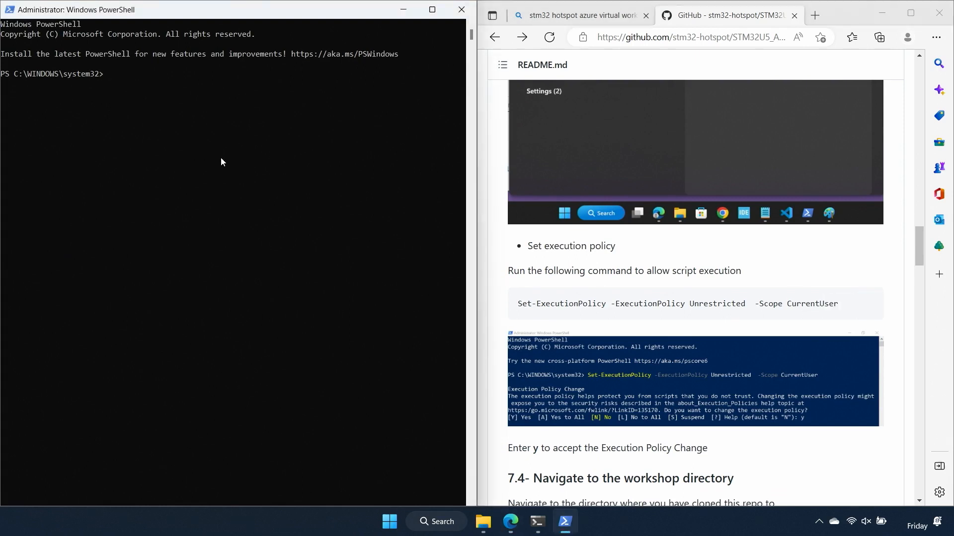
text(Set-ExecutionPolicy -ExecutionPolicy Unrestricted  -Scope CurrentUser)
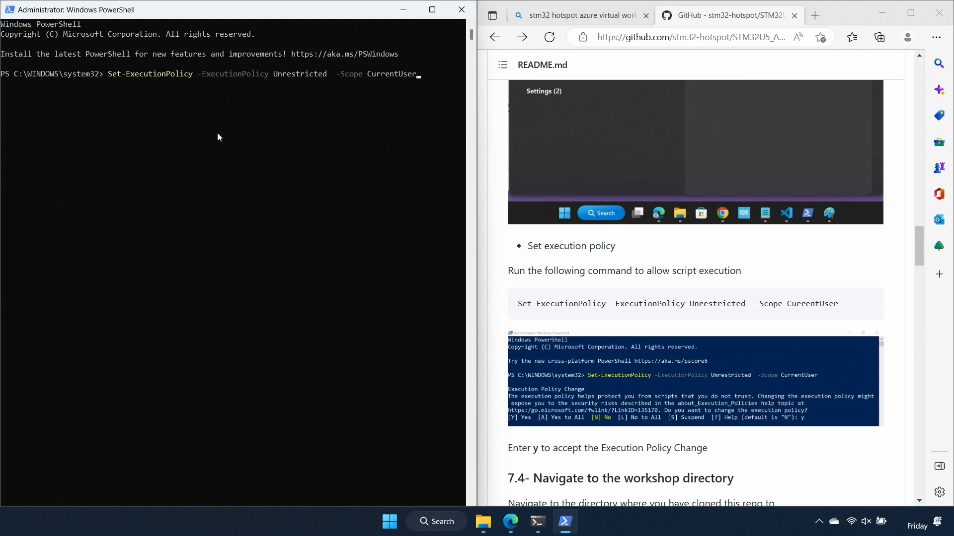
key(enter)
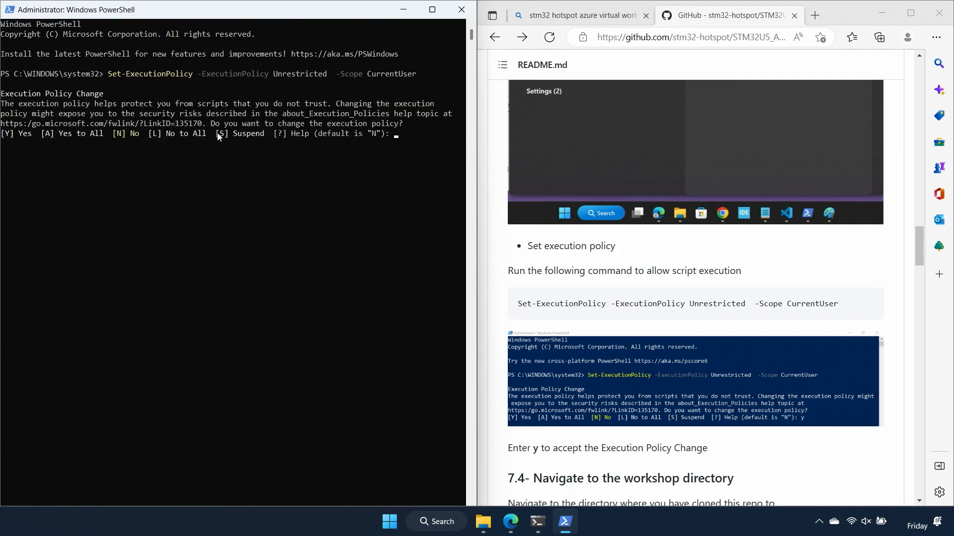
text(y)
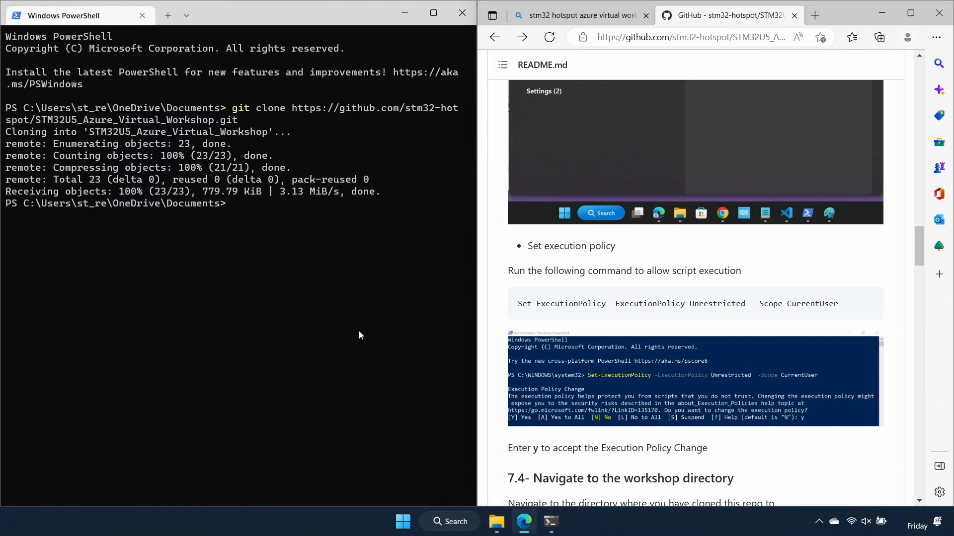
Close the terminal and open the cloned STM32U5_Azure_Virtual_Workshop folder in Explorer.
scroll(down, 3)
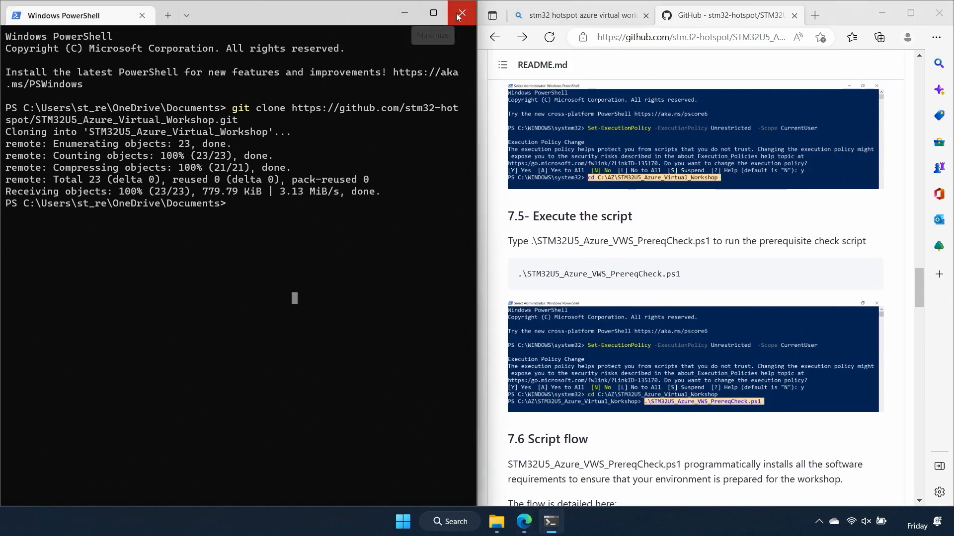
click(461, 12)
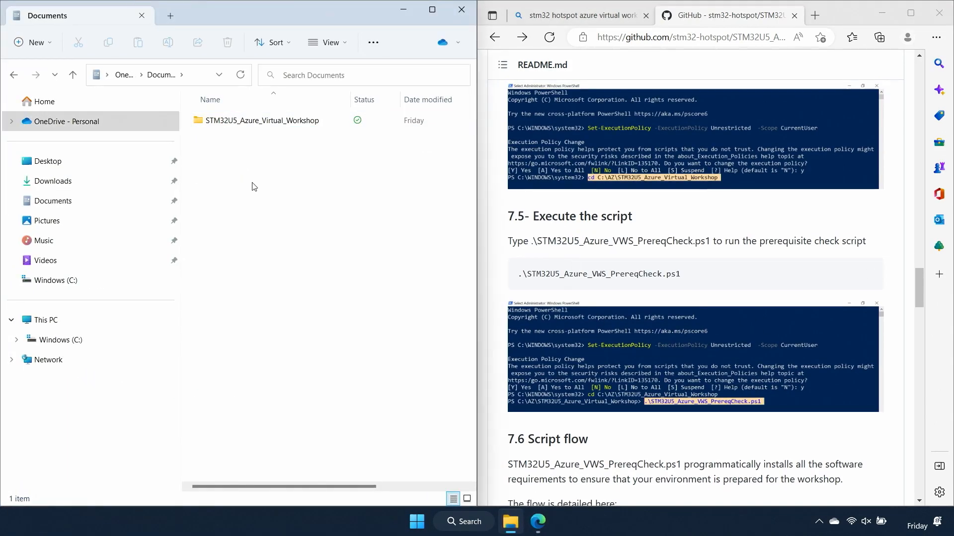
click(261, 119)
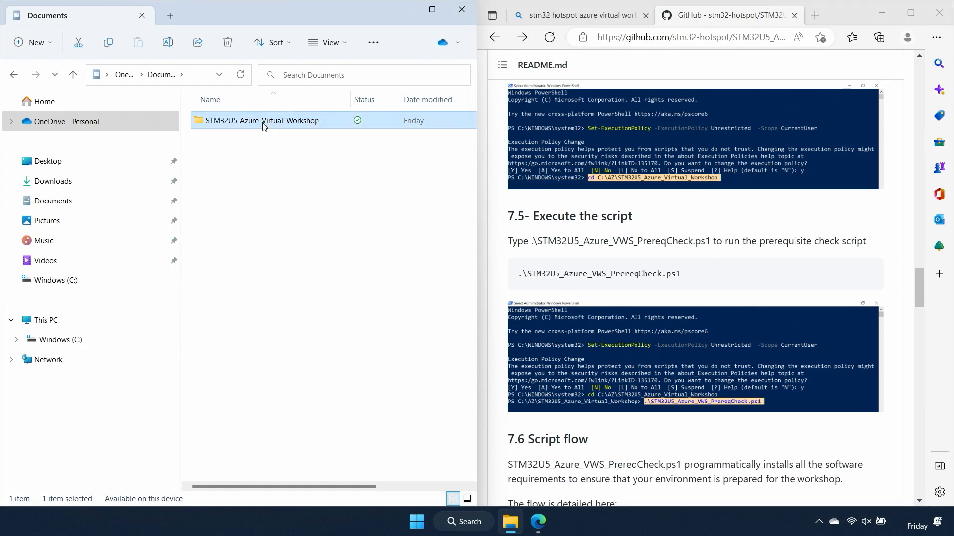
double_click(262, 119)
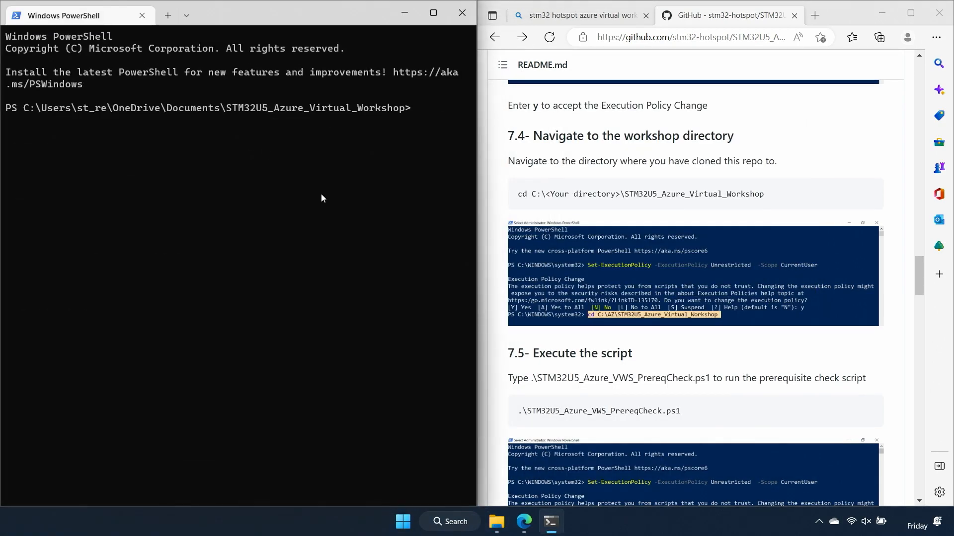
Run .\STM32U5_Azure_VWS_PrereqCheck.ps1 and approve the Python installer's UAC prompt.
text(stm)
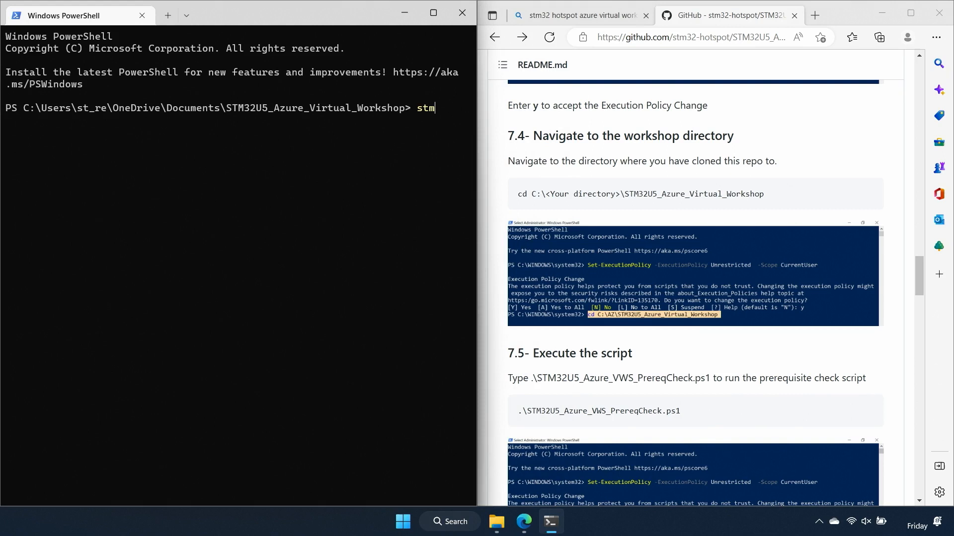
text(.\STM32U5_Azure_VWS_PrereqCheck.ps1)
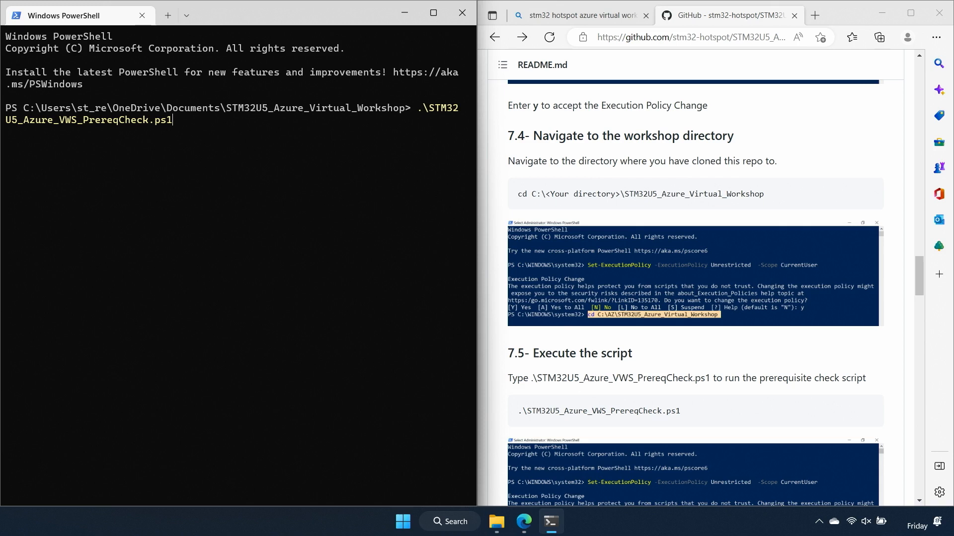
key(enter)
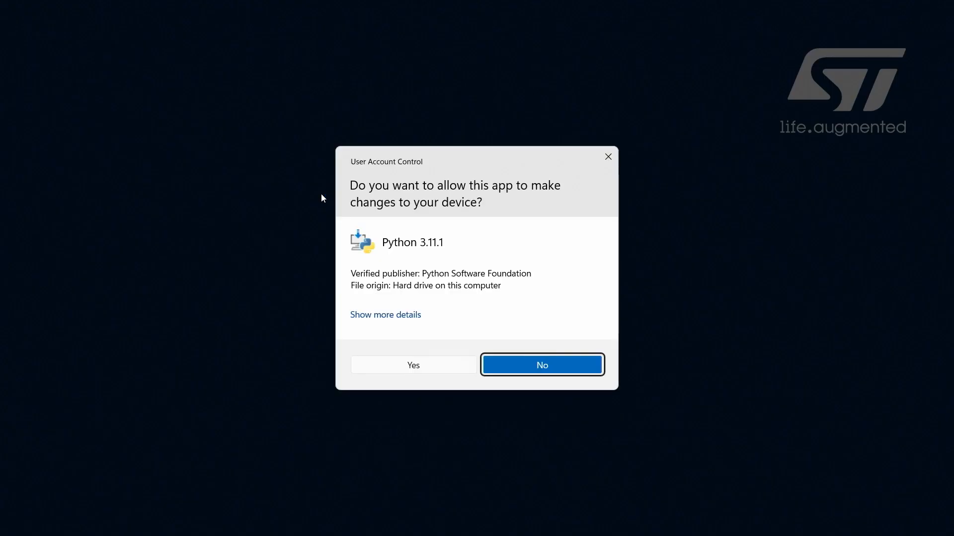
click(412, 365)
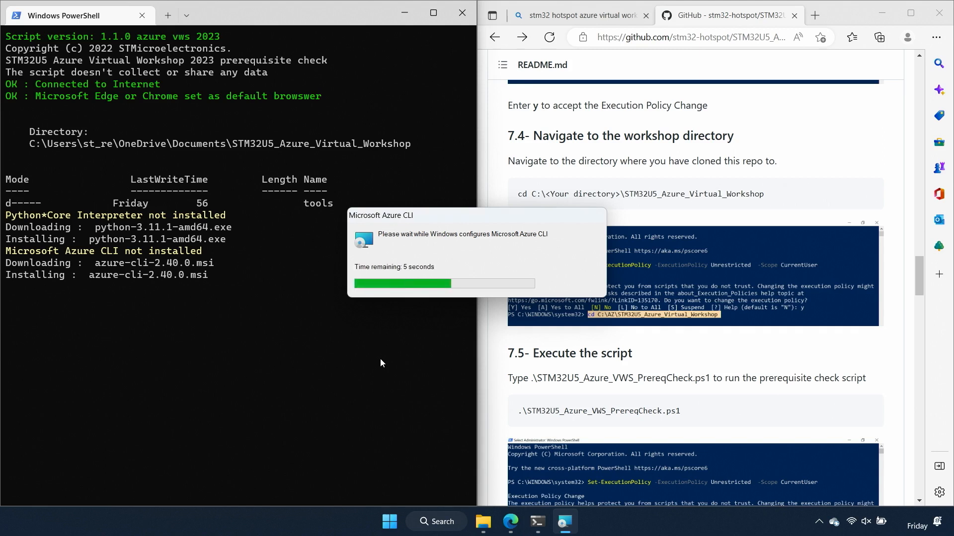
mouse_move(376, 387)
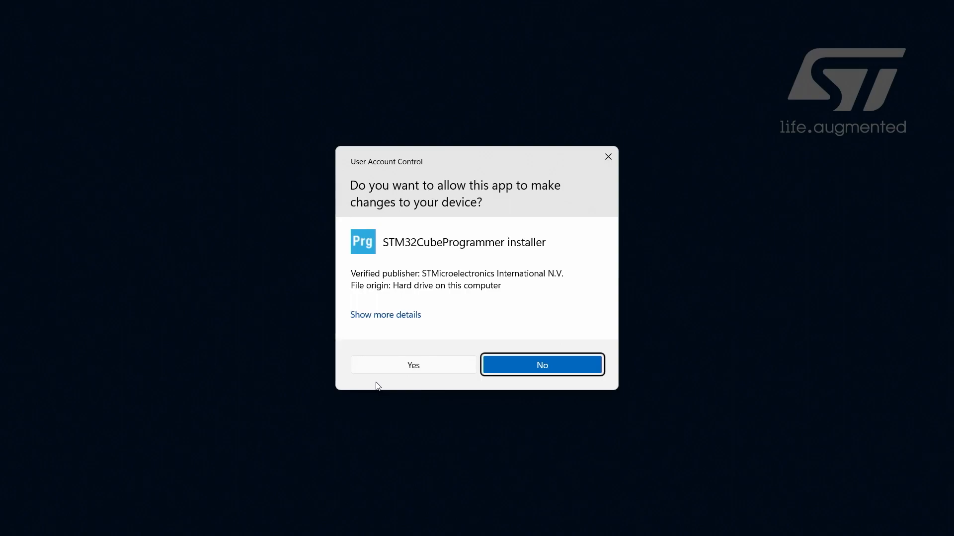
Approve the STM32CubeProgrammer 2.12.0 installer and complete its device driver installation.
click(412, 365)
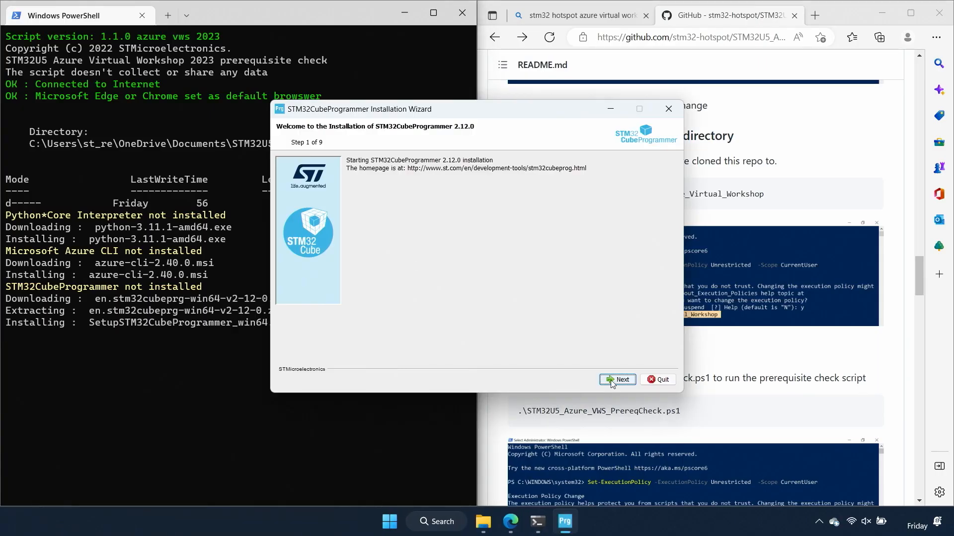
click(617, 380)
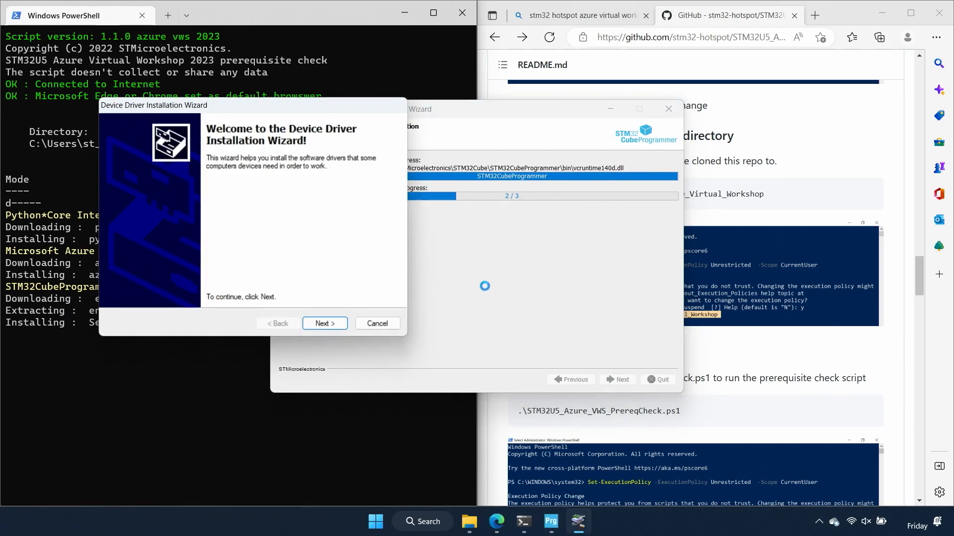
click(324, 323)
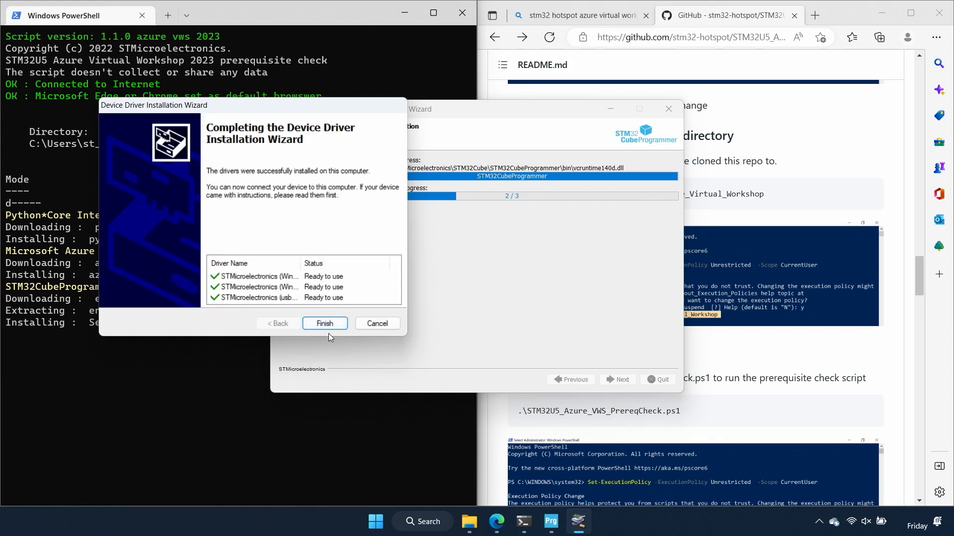
click(325, 323)
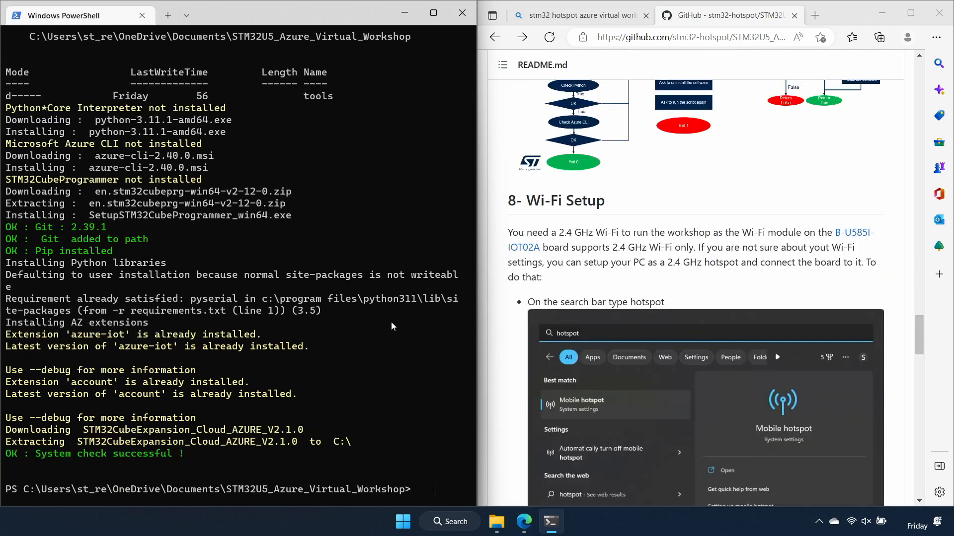
Rerun Set-ExecutionPolicy Unrestricted for CurrentUser, then return to the workshop folder in Explorer.
text(Set-ExecutionPolicy -ExecutionPolicy Unrestricted -Scope CurrentUser)
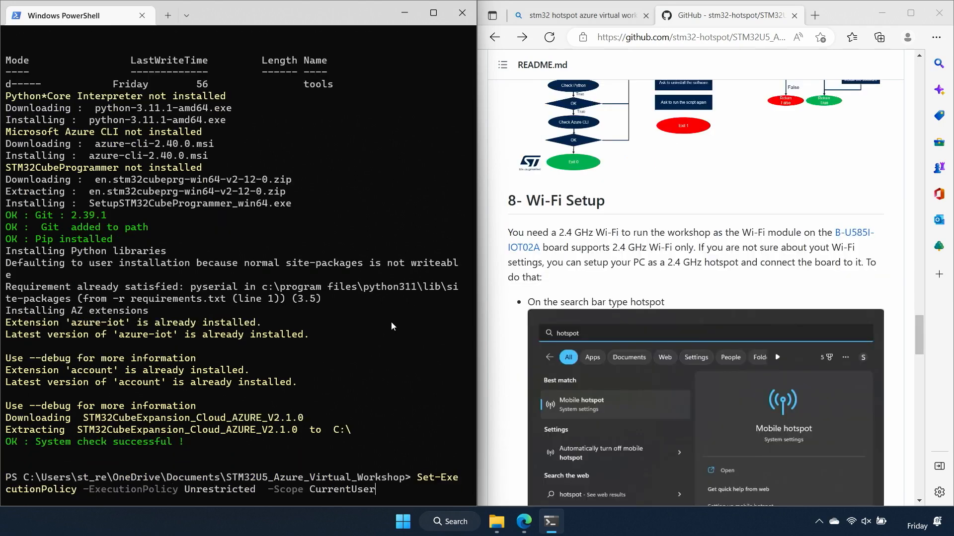
key(Enter)
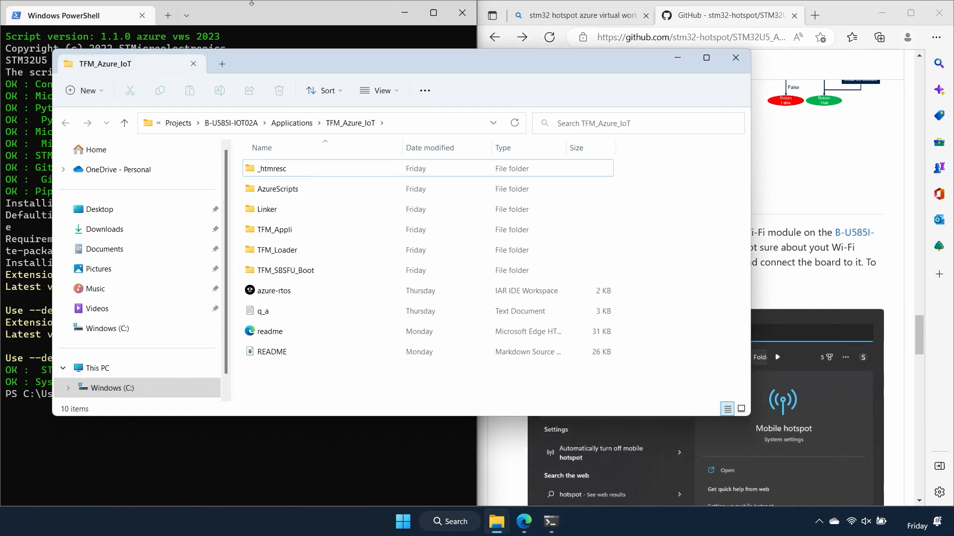
click(111, 328)
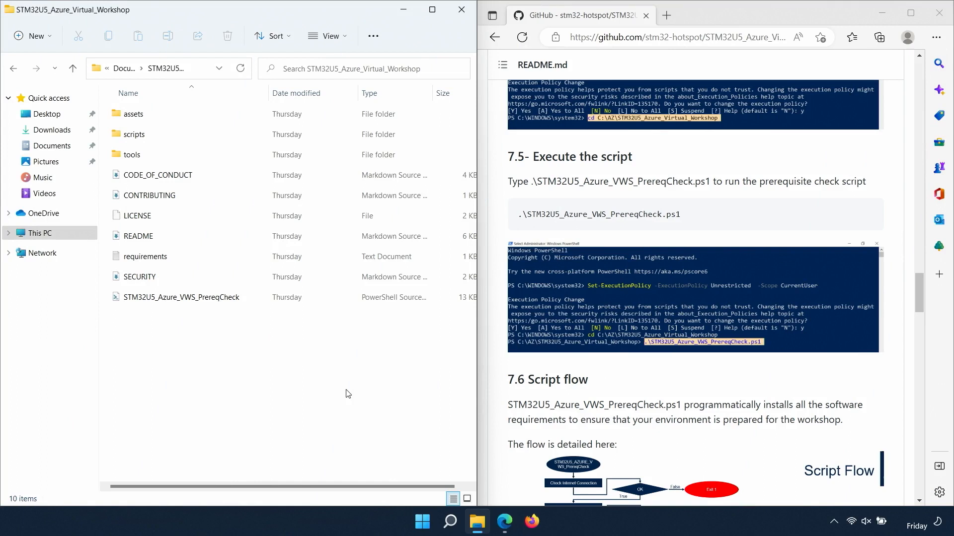
mouse_move(349, 382)
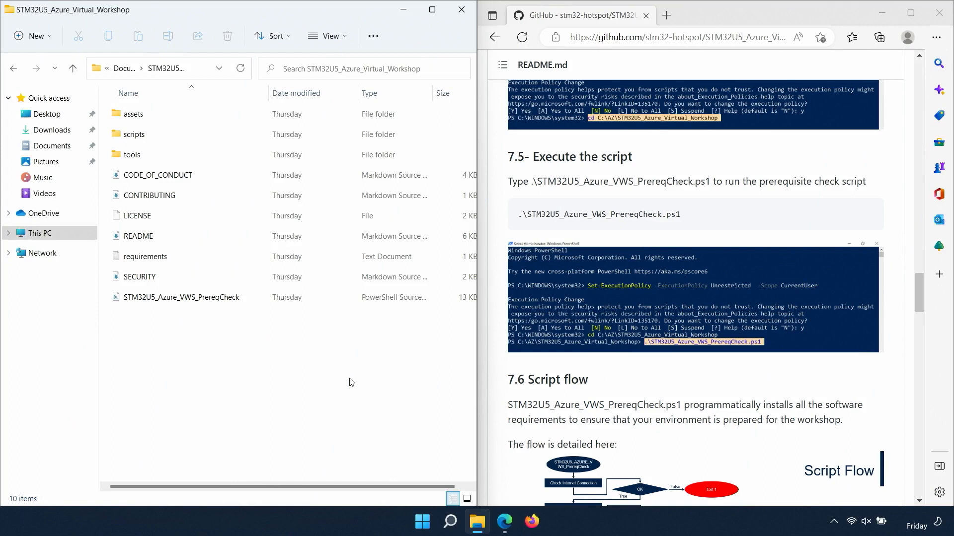
Open PowerShell from Explorer's File menu and start entering the stm32 prereq script.
click(155, 68)
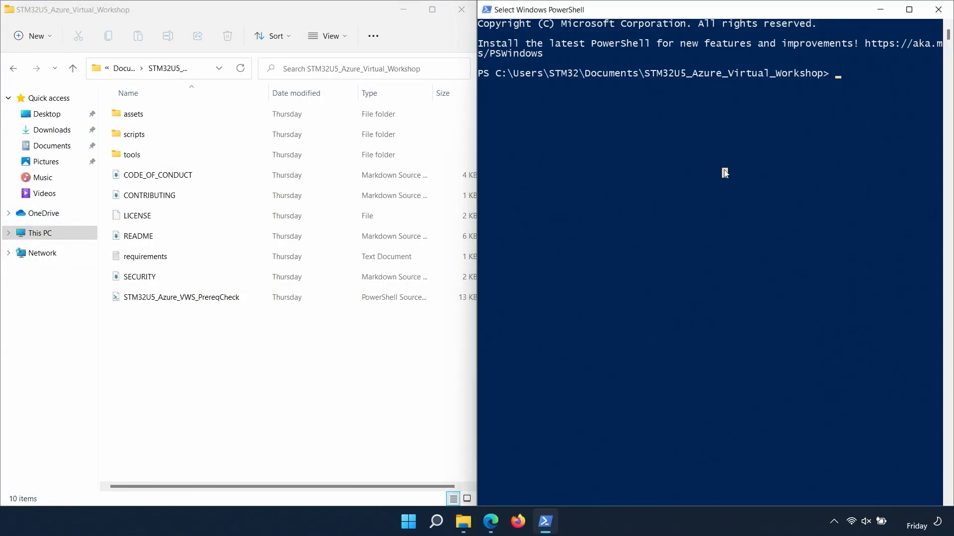
text(stm32)
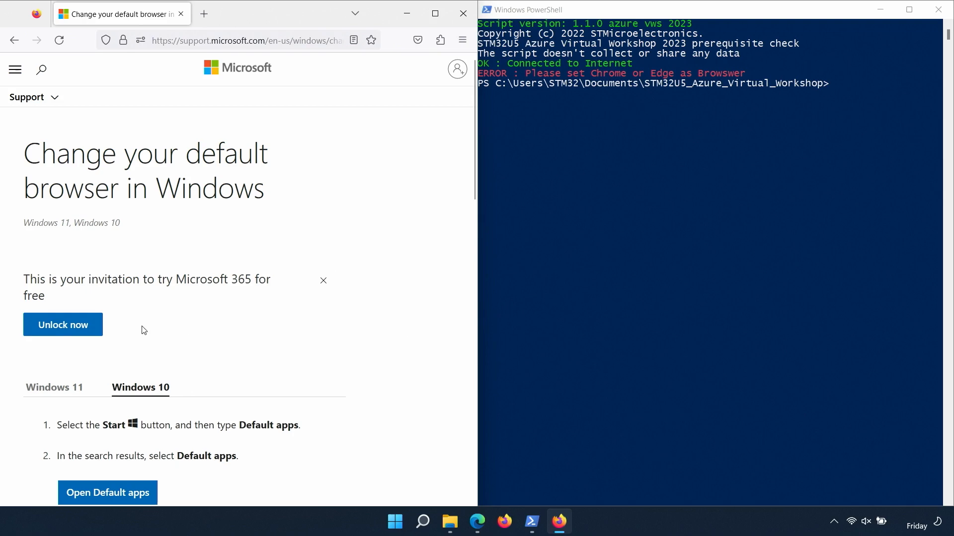
Set Microsoft Edge as the default browser from the support article's Default apps link, then close Firefox.
scroll(down, 3)
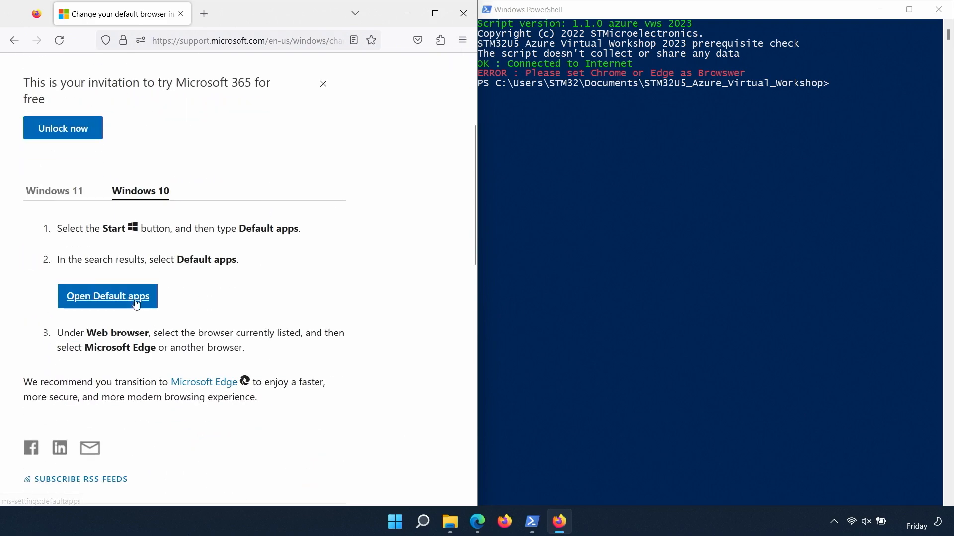
click(107, 297)
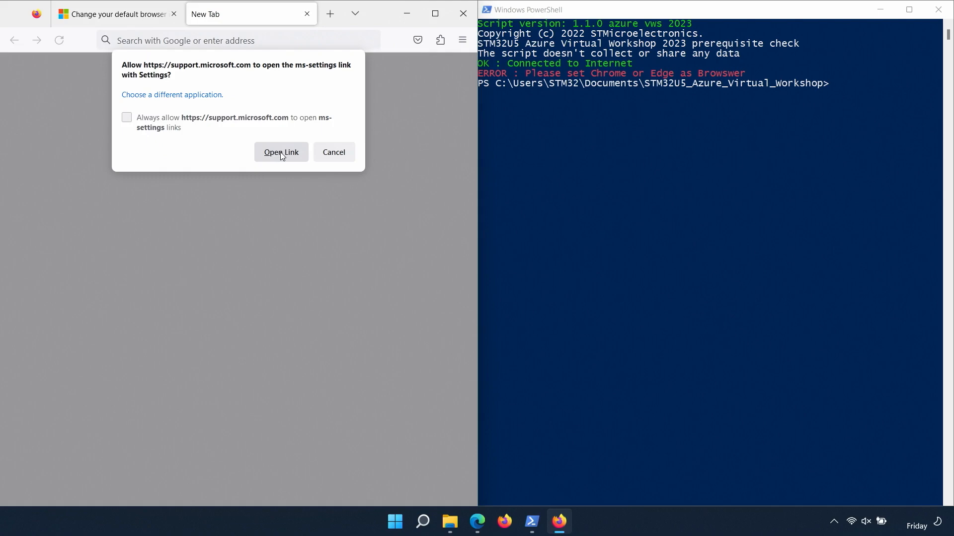
click(280, 152)
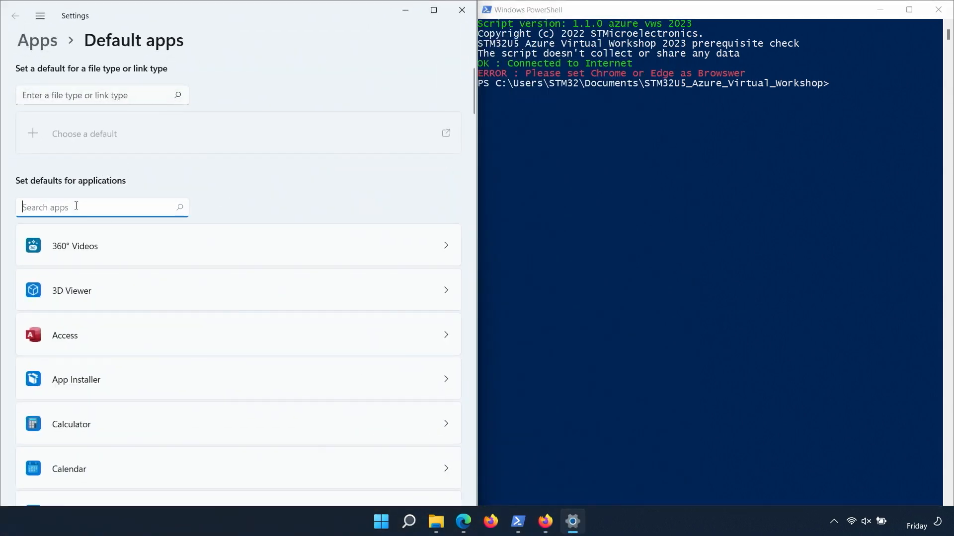
text(ed)
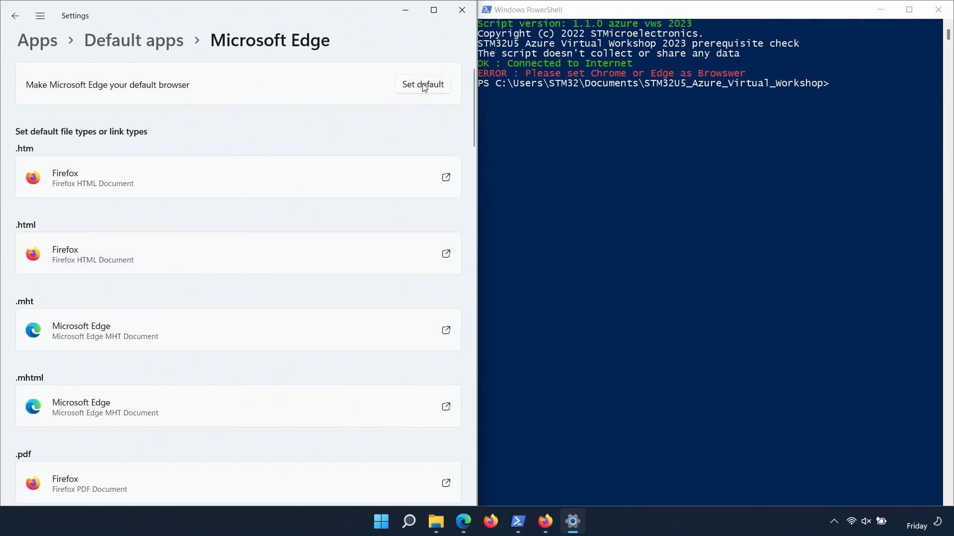
click(422, 85)
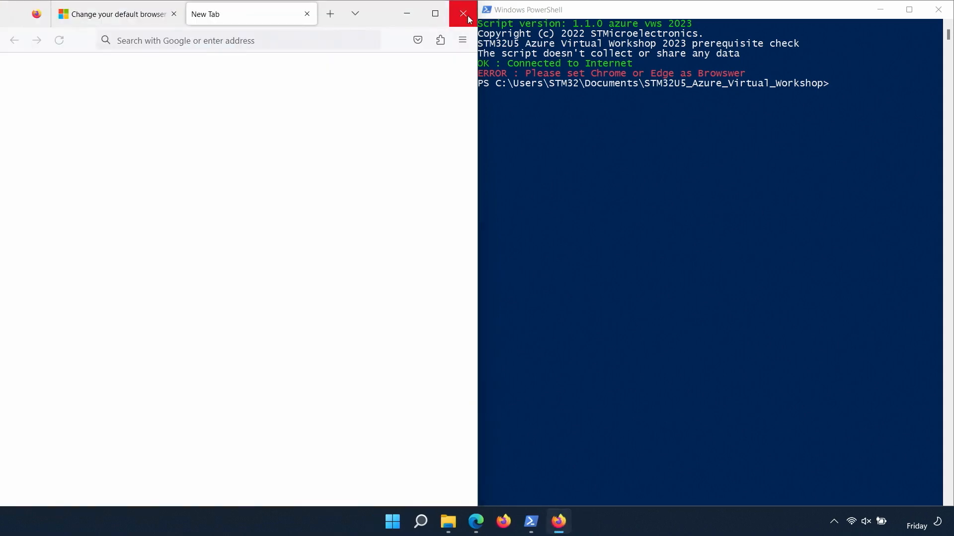
click(463, 14)
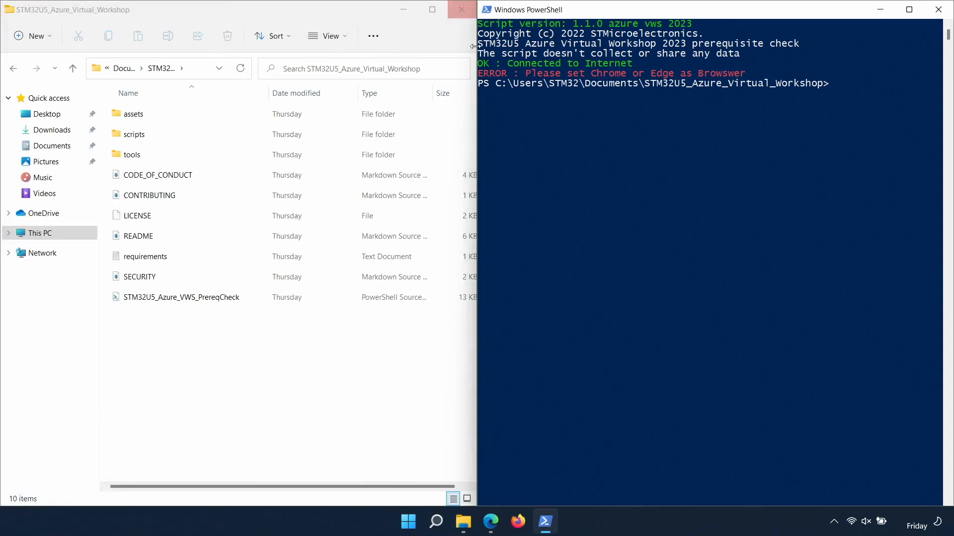
Rerun .\STM32U5_Azure_VWS_PrereqCheck.ps1, which now reports multiple installed Python versions.
text(.\STM32U5_Azure_VWS_PrereqCheck.ps1)
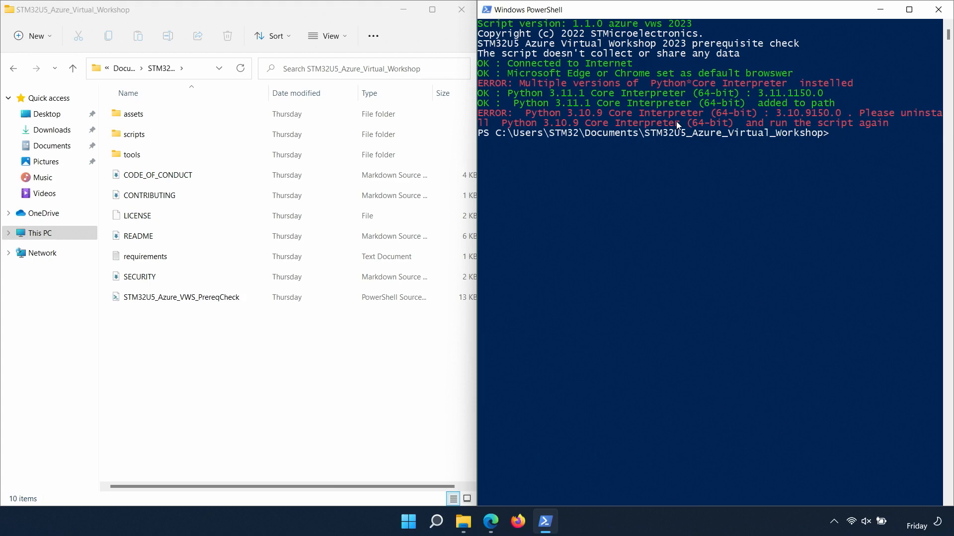
click(436, 522)
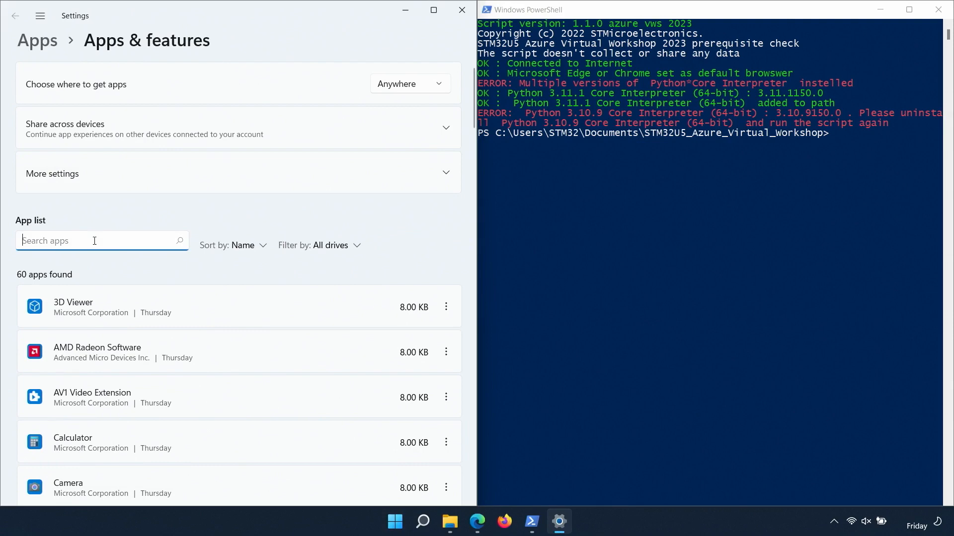
Find 'python' in Apps & features and uninstall Python 3.10.9, dismissing the success message.
text(python)
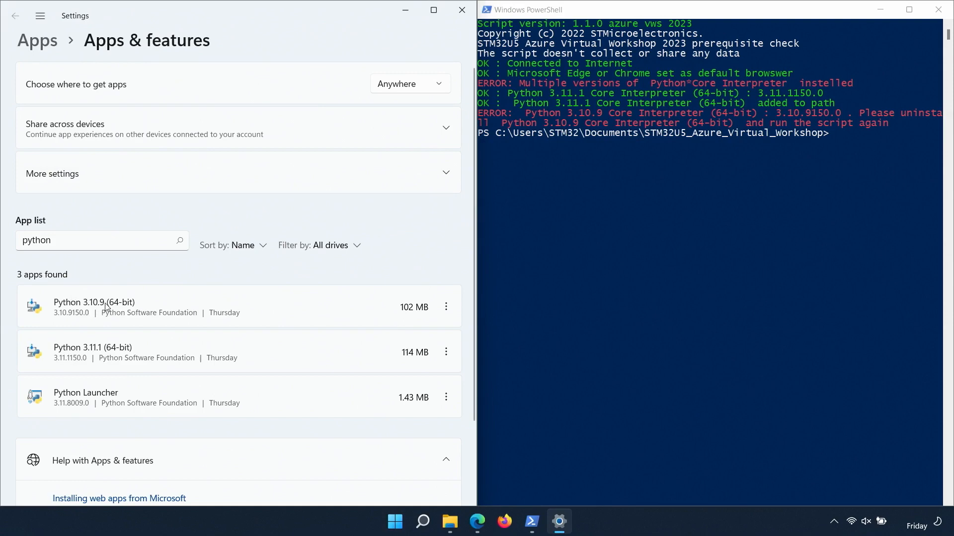
click(446, 307)
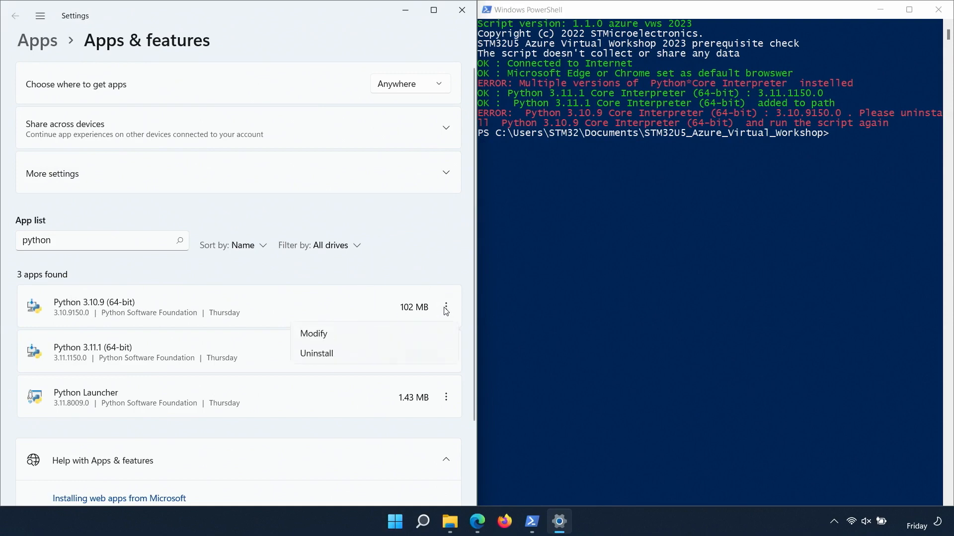
mouse_move(361, 356)
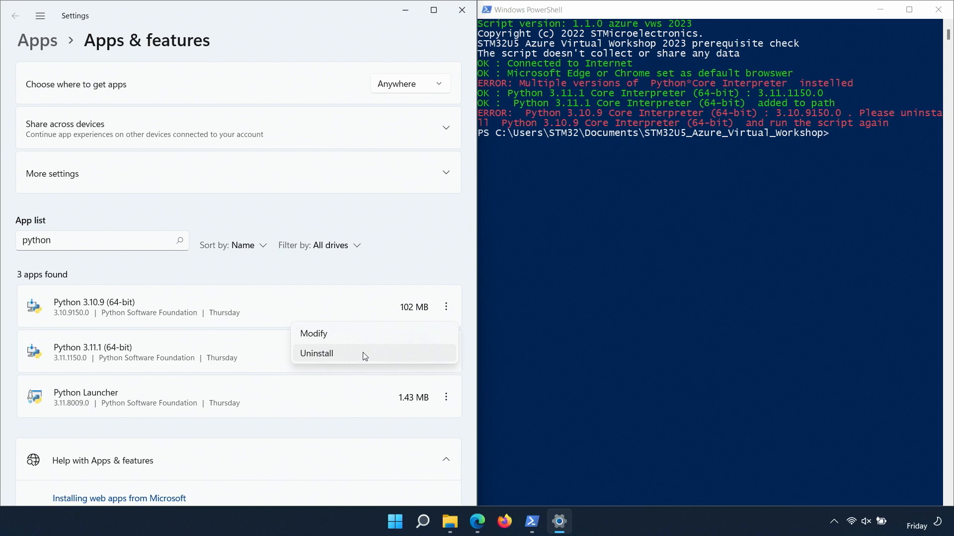
click(316, 354)
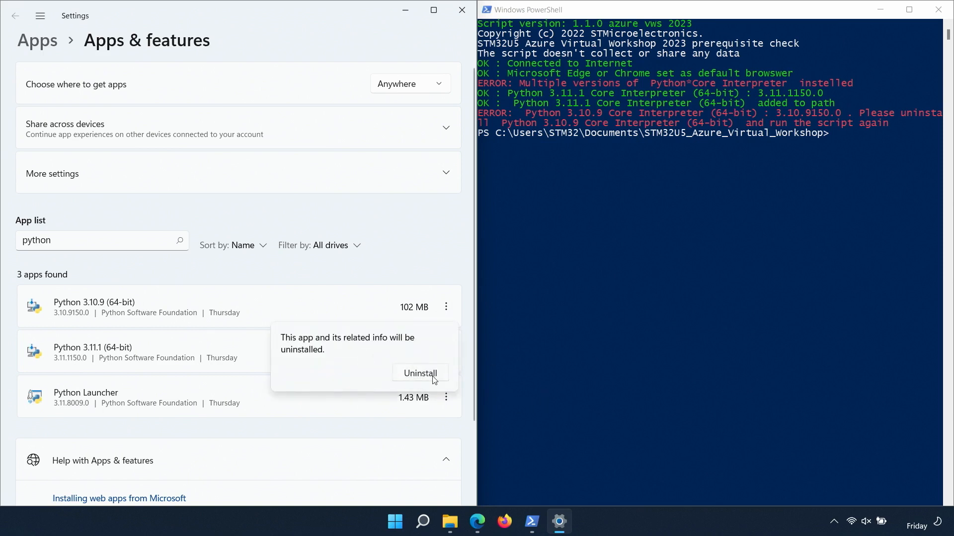
click(420, 373)
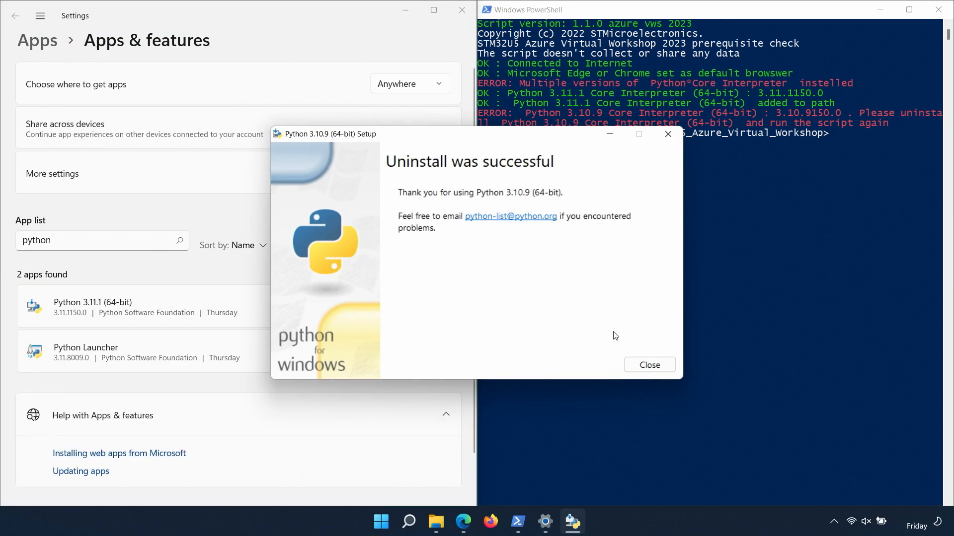
click(647, 365)
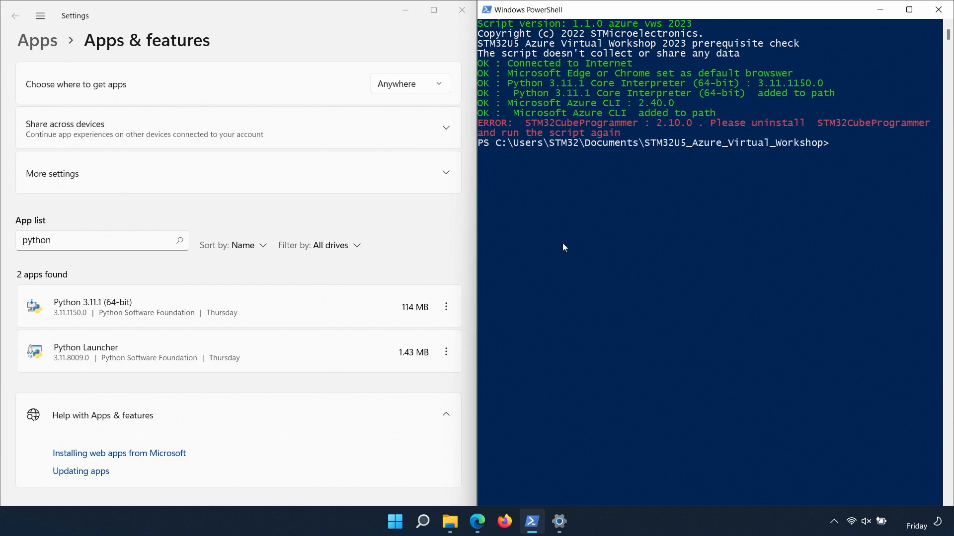
Search 'stm32' and uninstall STM32CubeProgrammer with forced folder deletion, then quit the uninstaller.
click(102, 239)
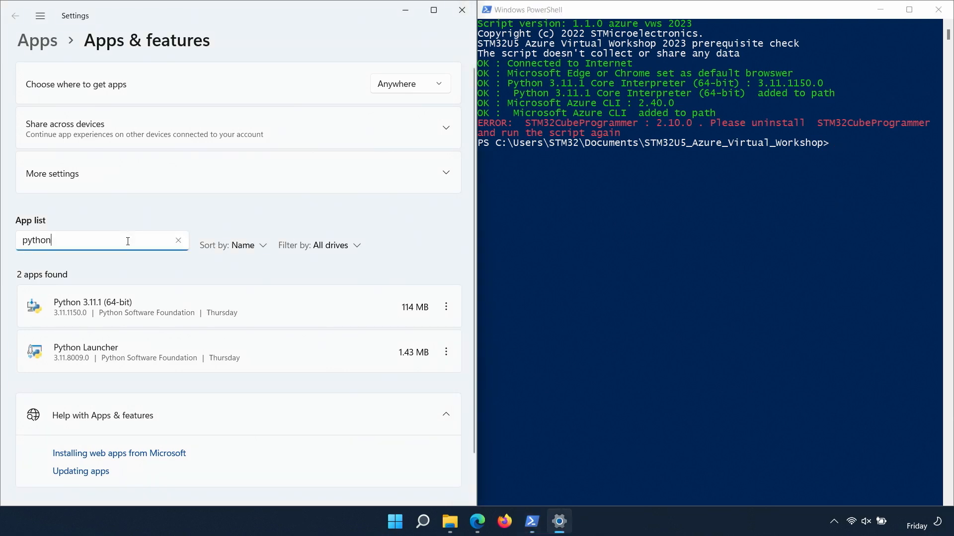
click(177, 240)
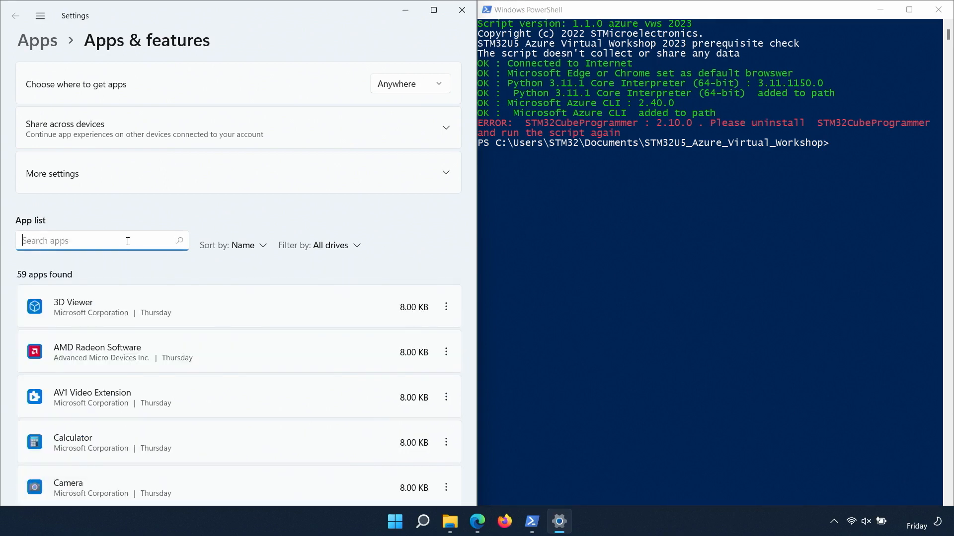
text(stm)
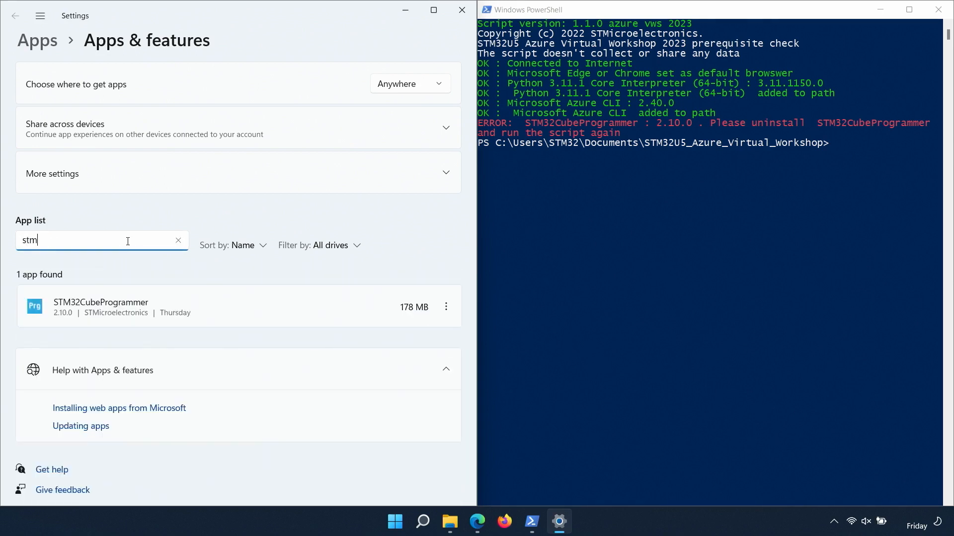
text(32)
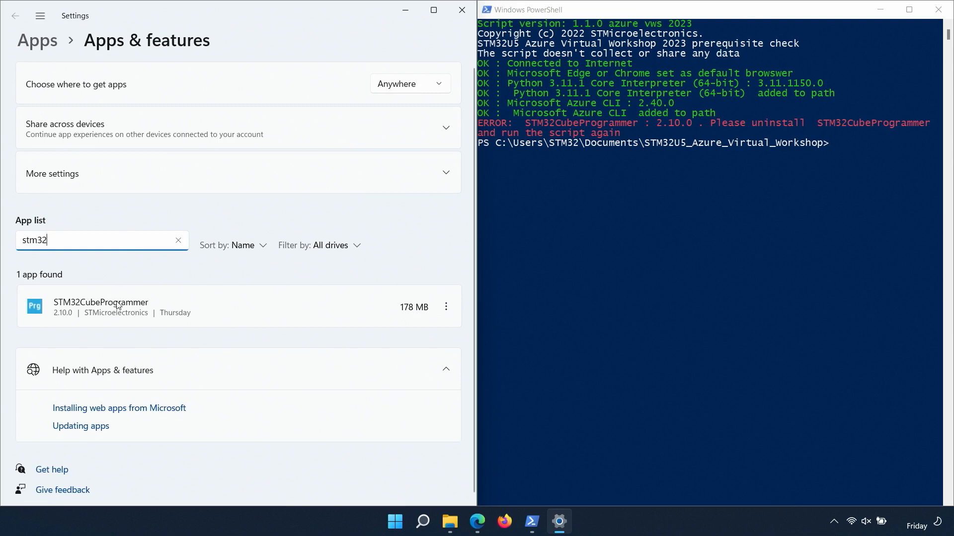
mouse_move(447, 306)
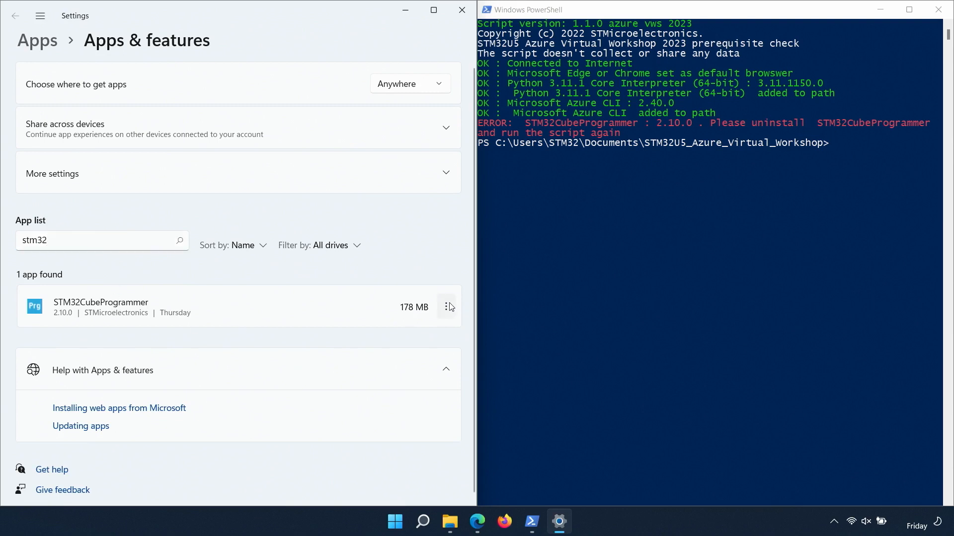
click(446, 307)
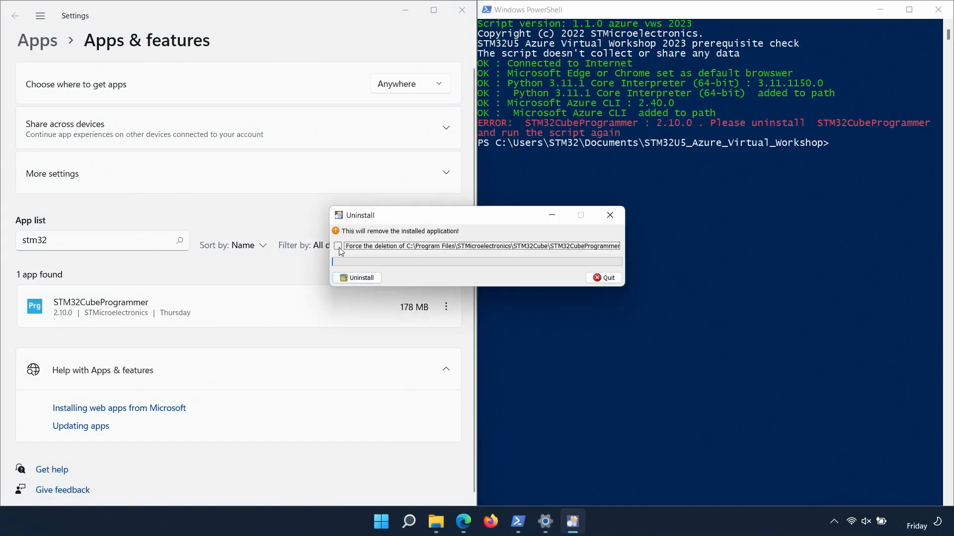
click(339, 246)
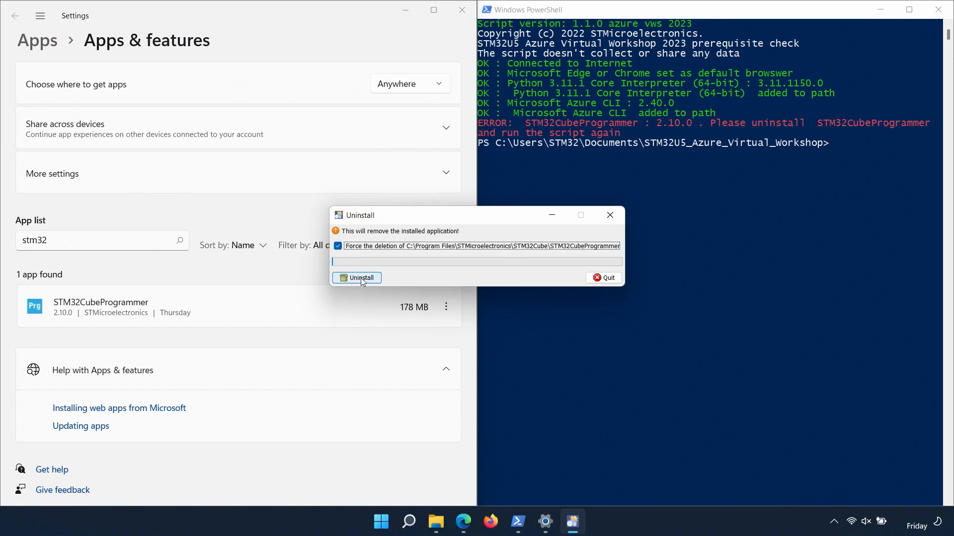
click(357, 277)
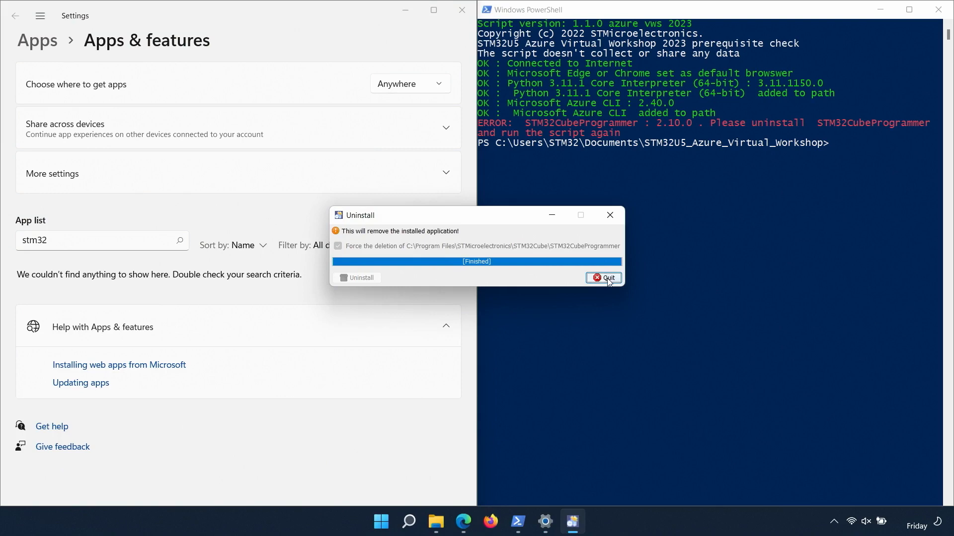
click(602, 279)
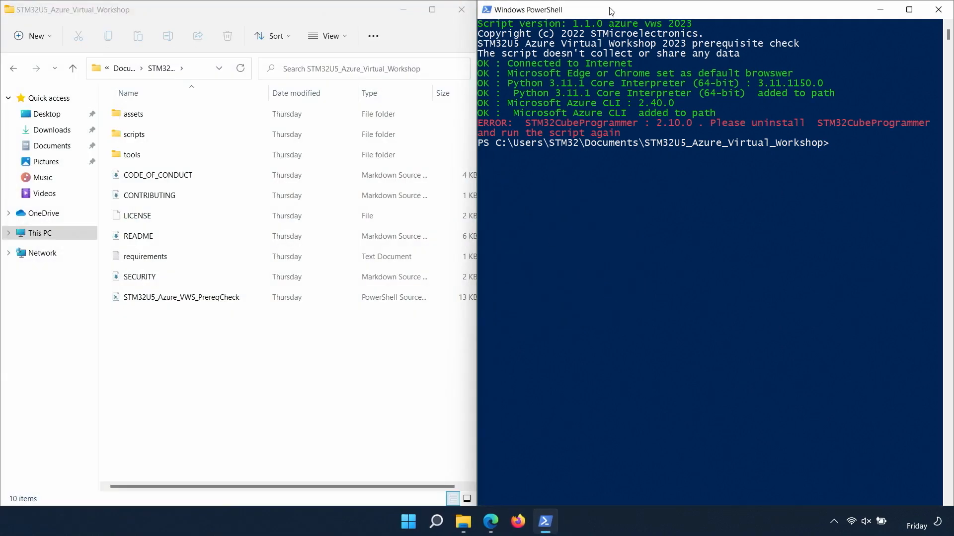
Approve the STM32CubeProgrammer installer and accept license, privacy, default folder and components.
click(908, 9)
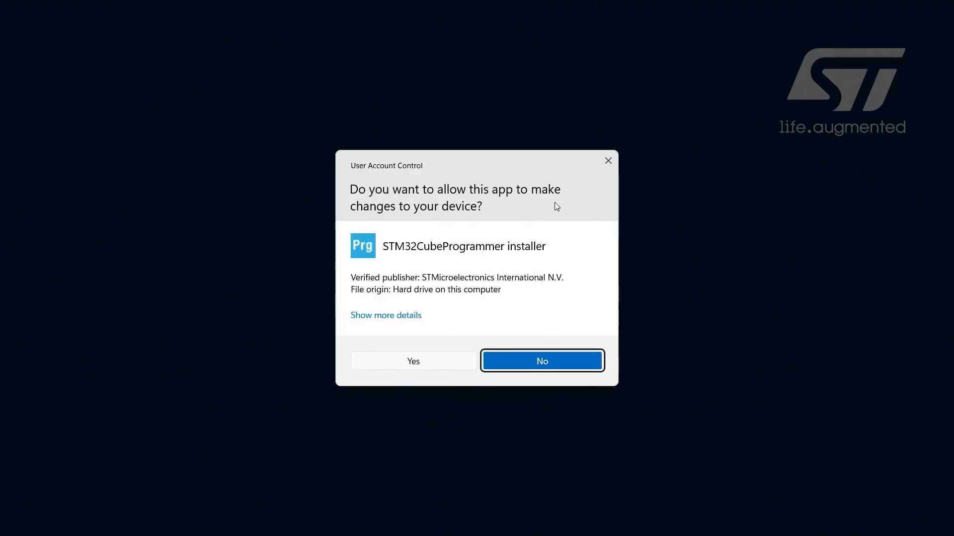
click(413, 360)
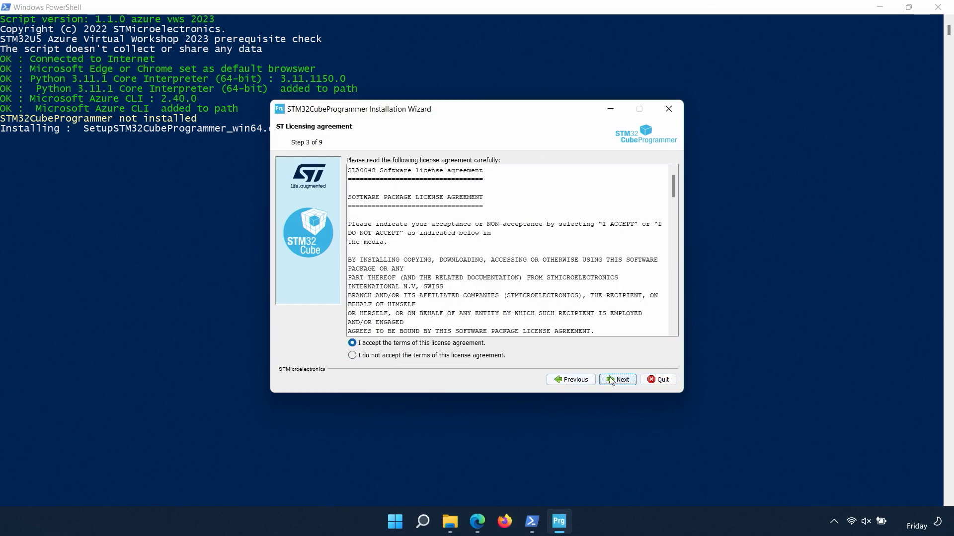
click(616, 379)
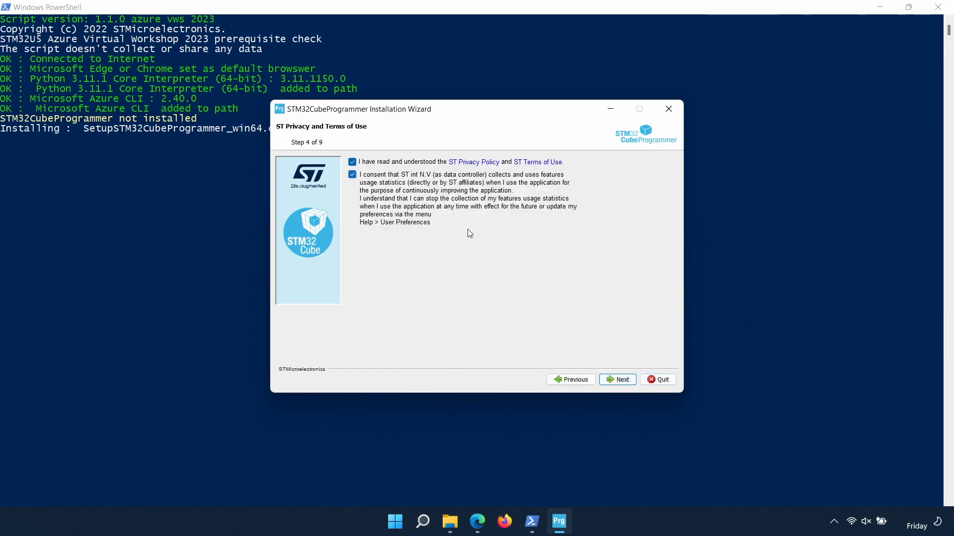
click(617, 379)
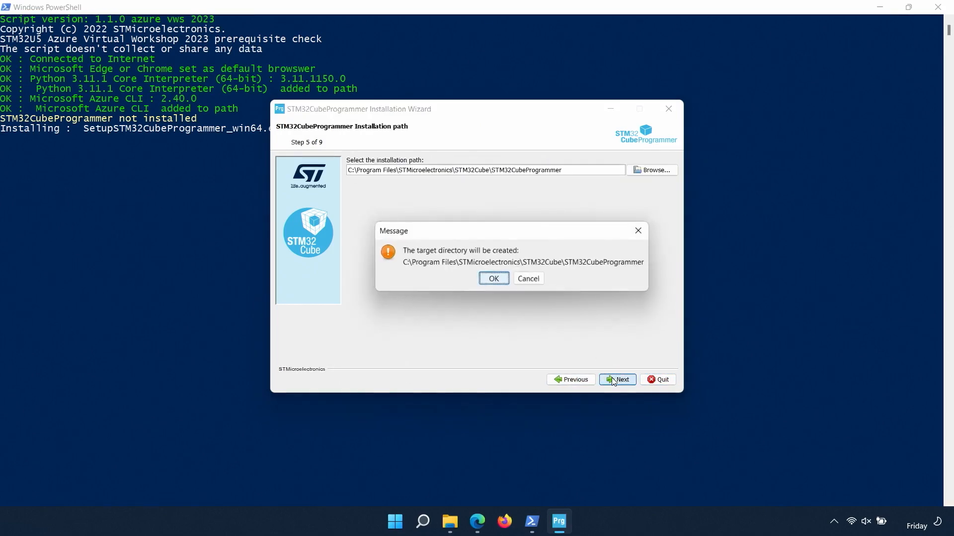
click(493, 278)
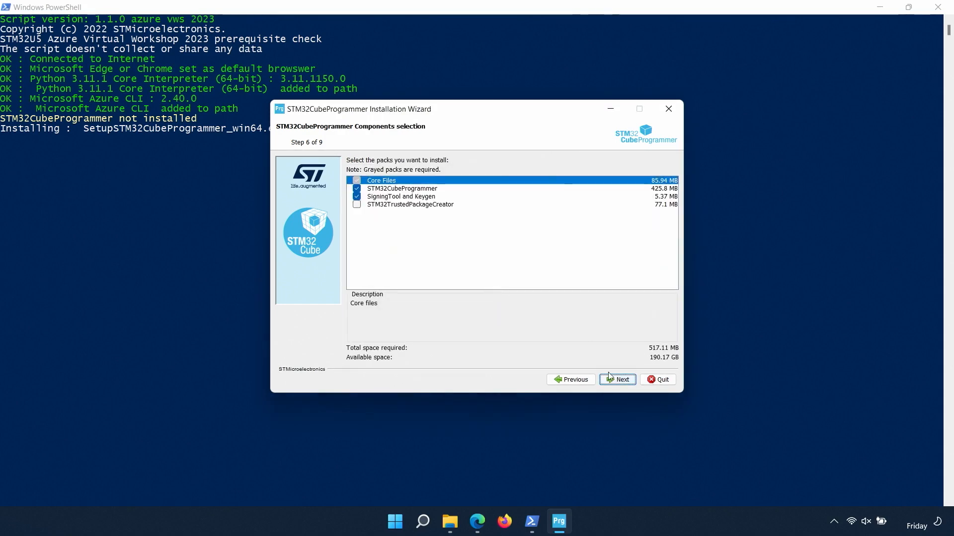
click(617, 379)
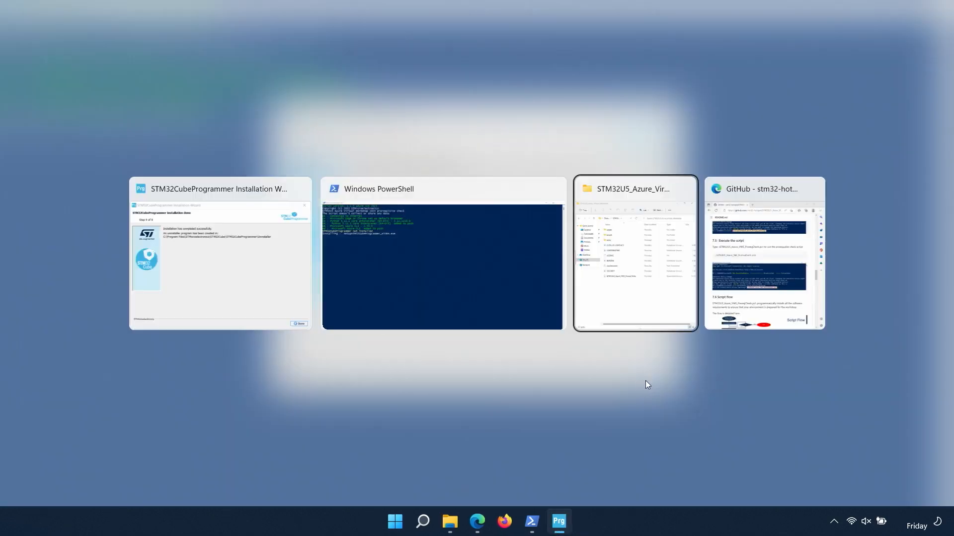
click(442, 252)
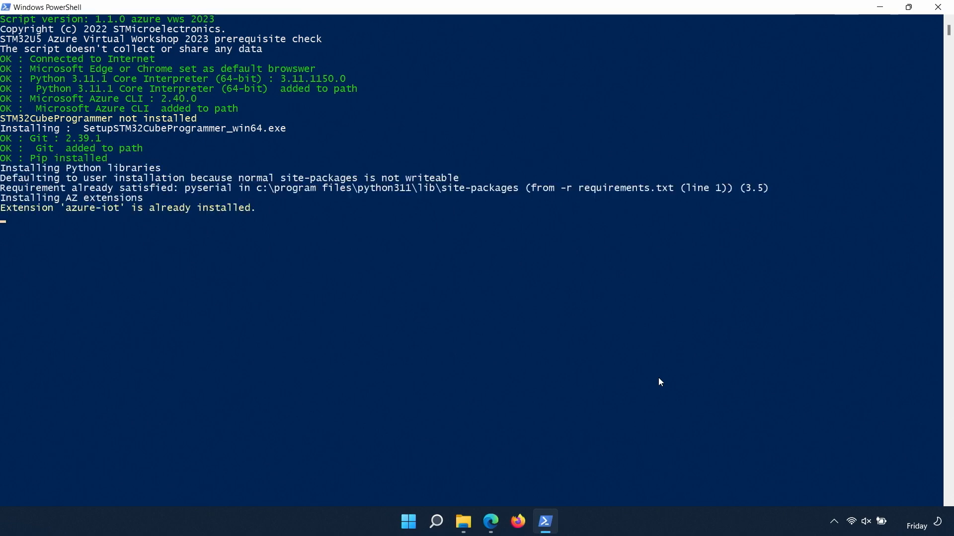
Close the TFM_Azure_IoT folder, see 'System check successful!', and scroll the Edge README to Support.
click(463, 522)
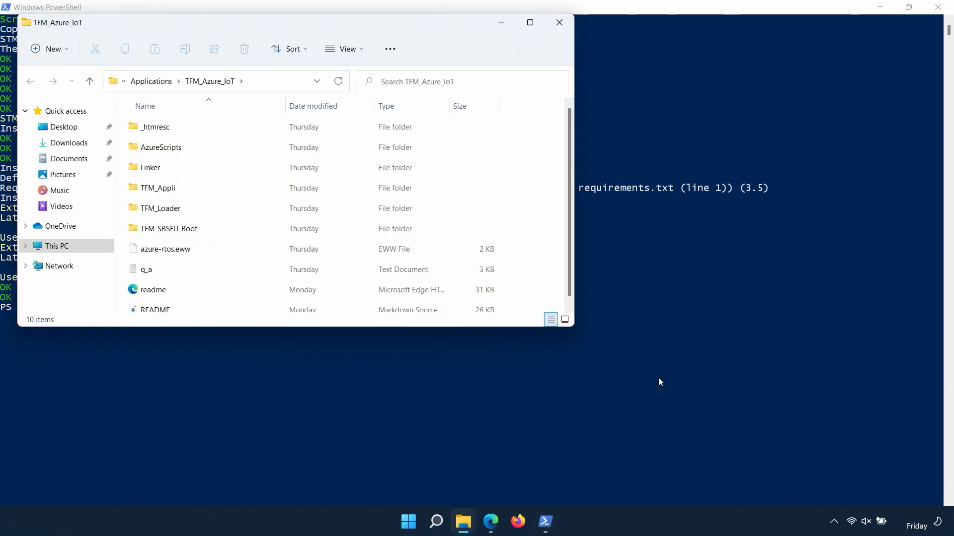
mouse_move(558, 23)
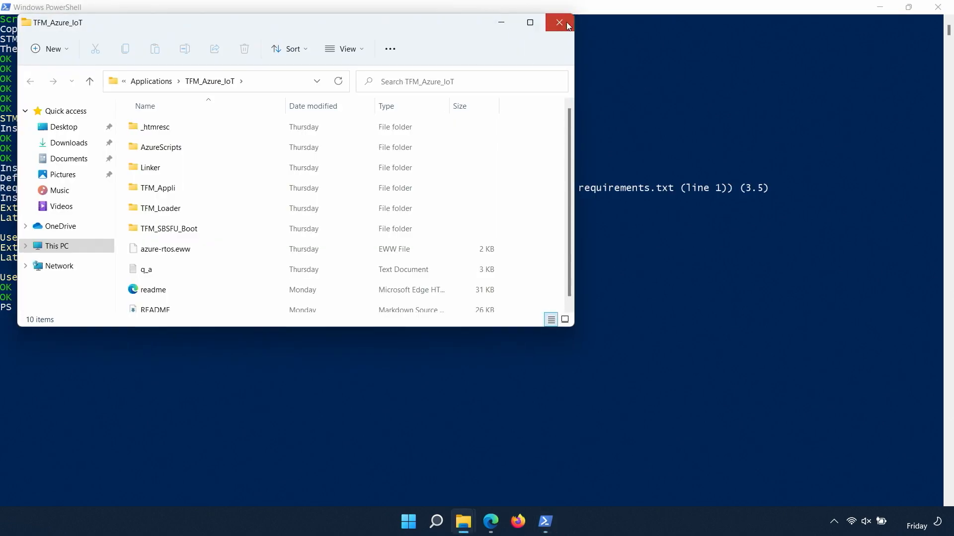
click(558, 22)
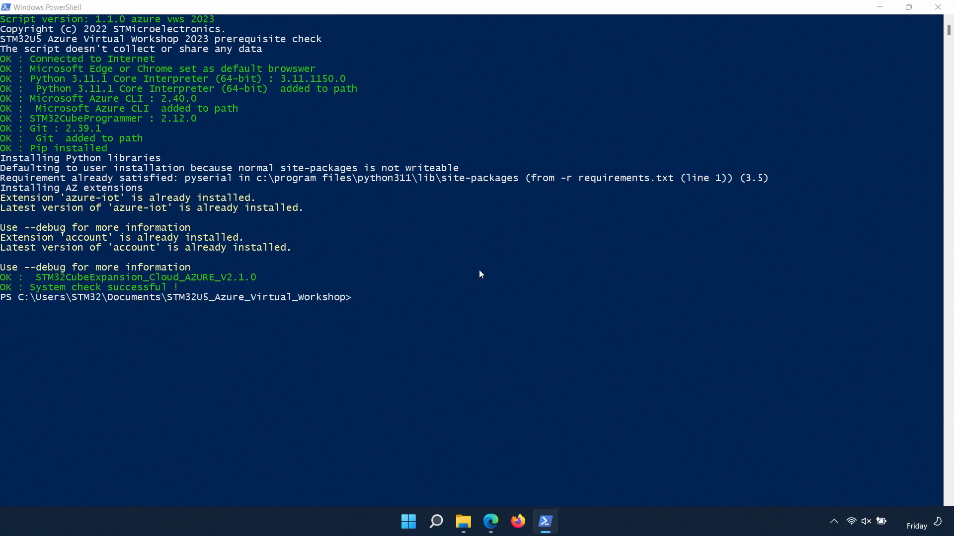
click(462, 521)
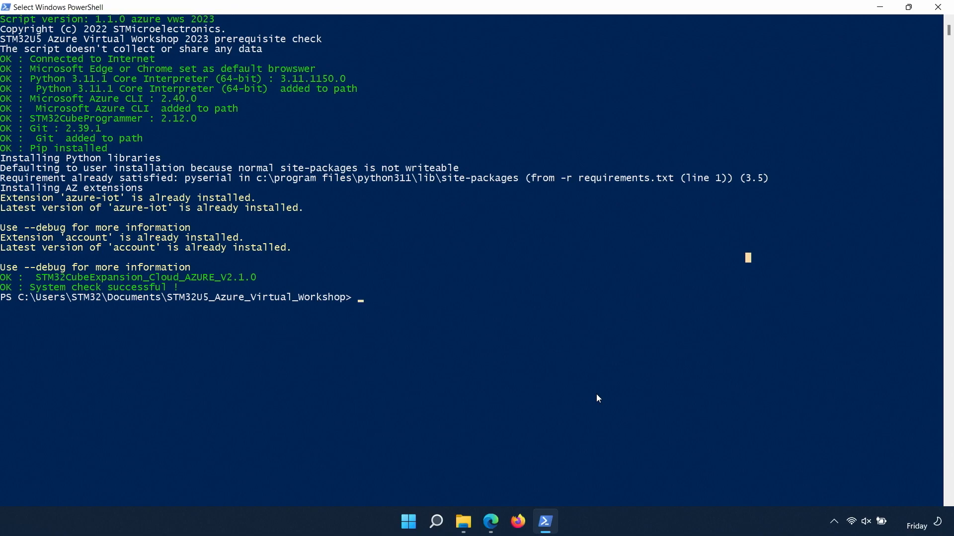
click(490, 521)
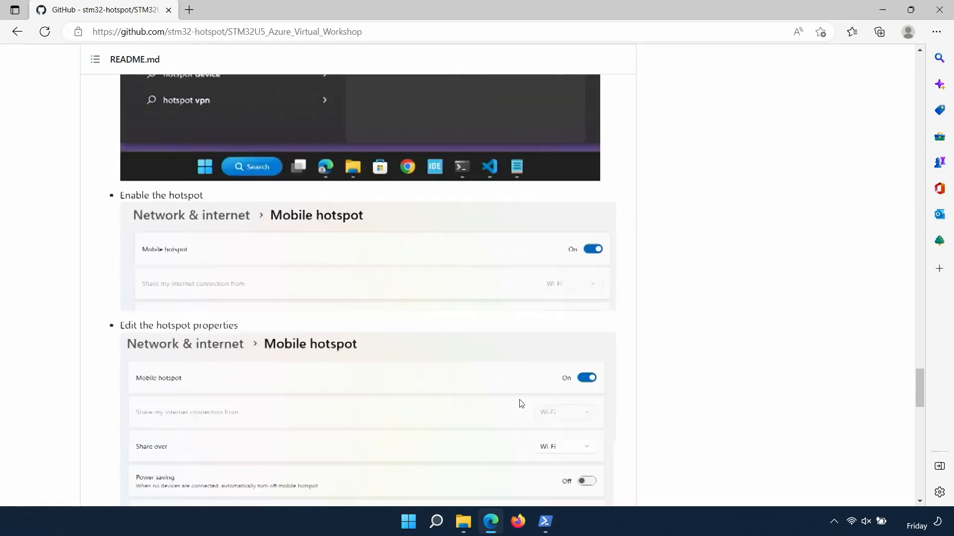
scroll(down, 3)
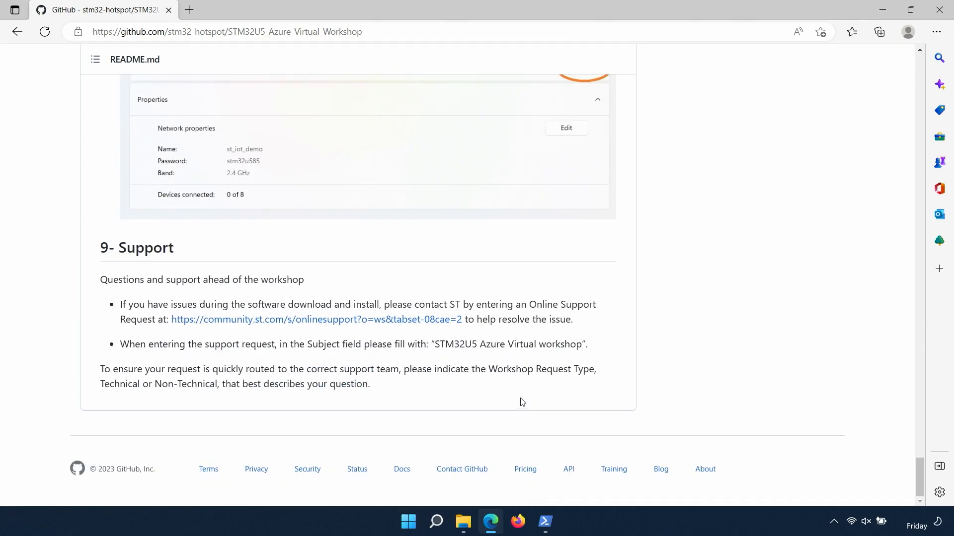